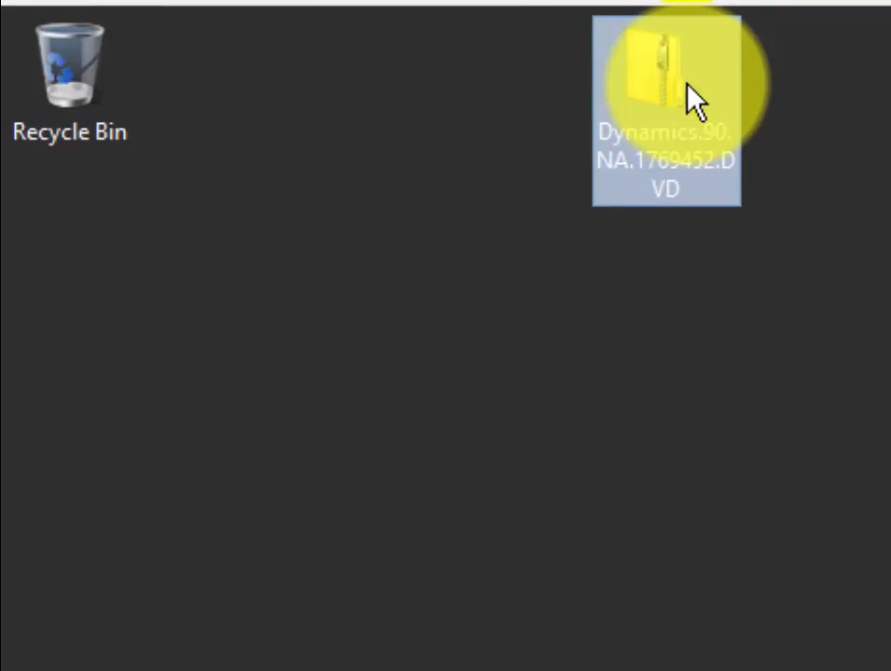
mouse_move(569, 252)
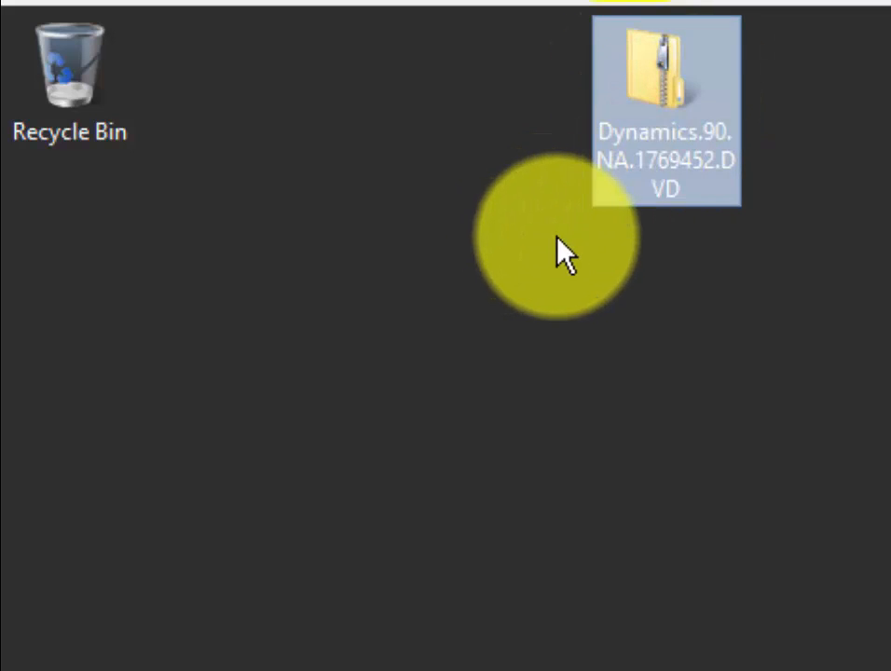
mouse_move(694, 89)
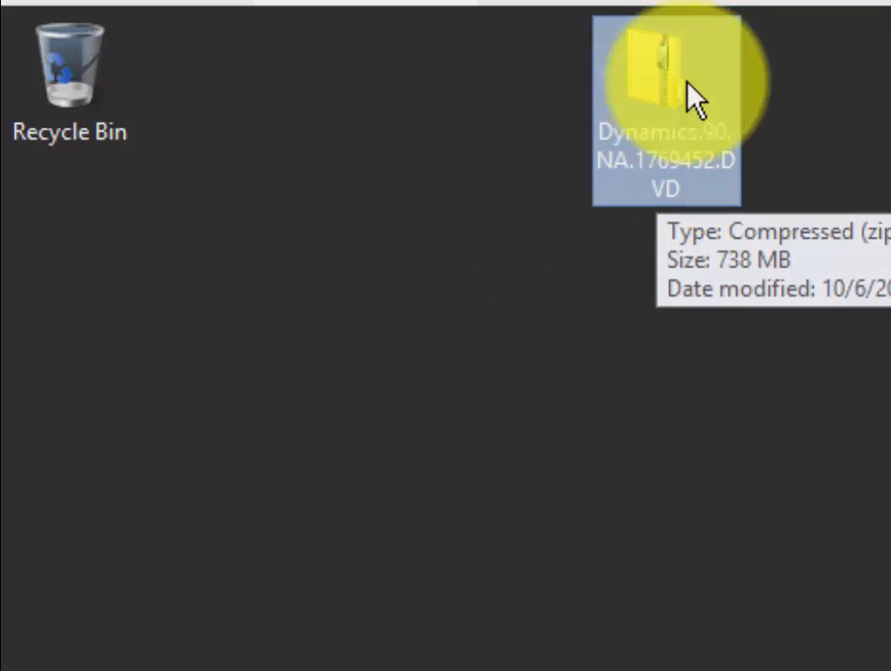
Extract the Dynamics.90.NA.1769452.DVD zip into its suggested desktop folder
right_click(667, 103)
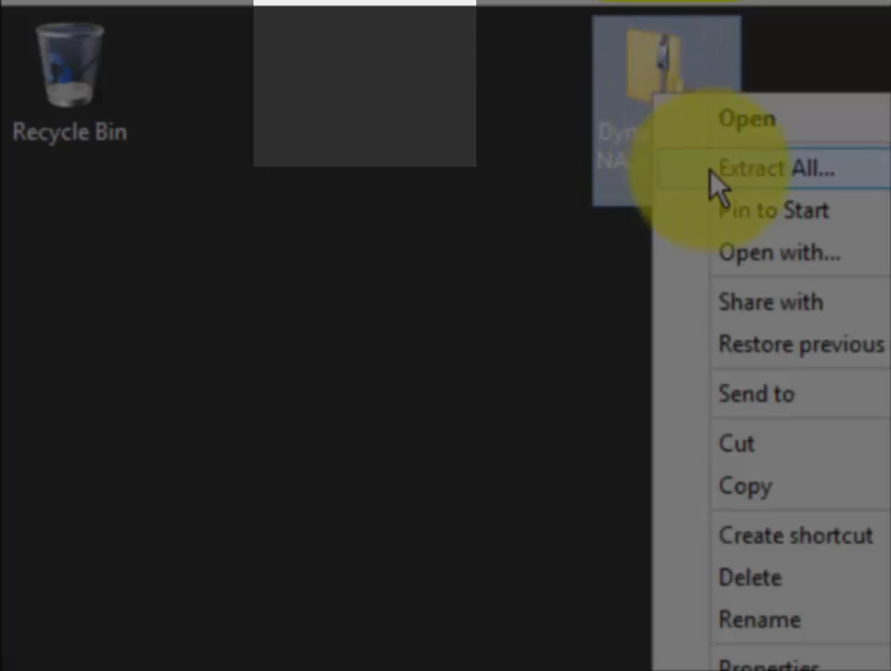
click(782, 168)
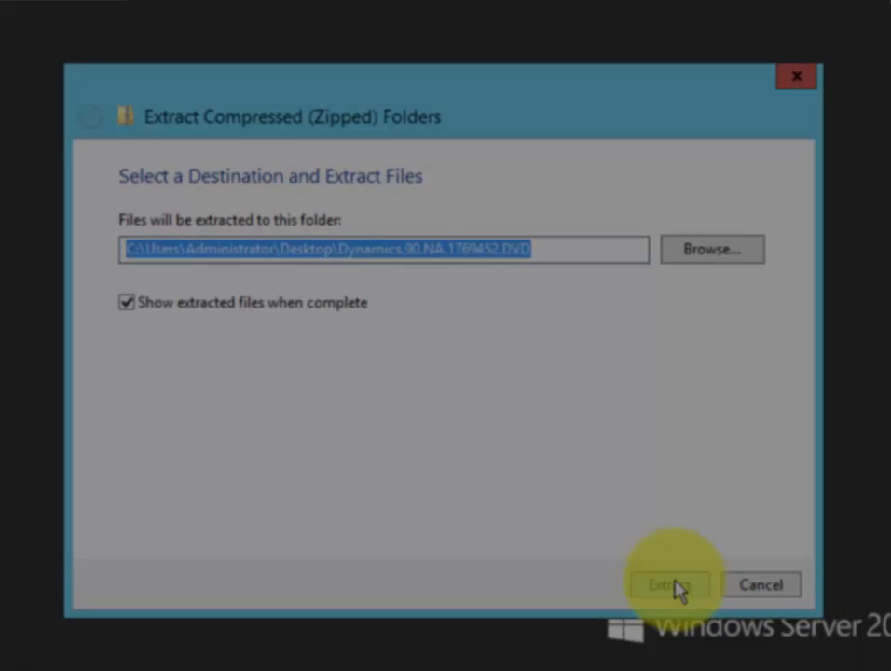
click(669, 585)
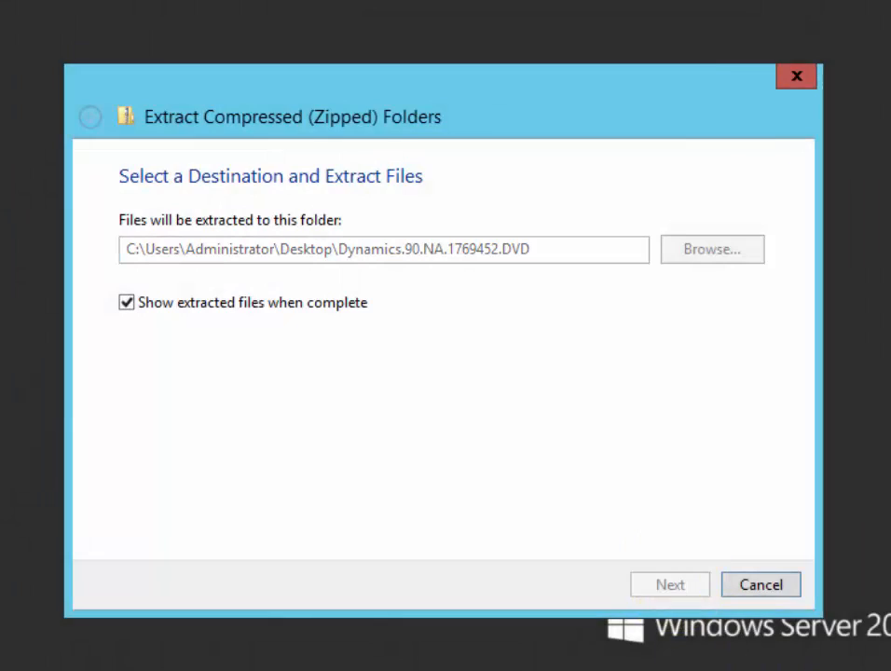
click(669, 584)
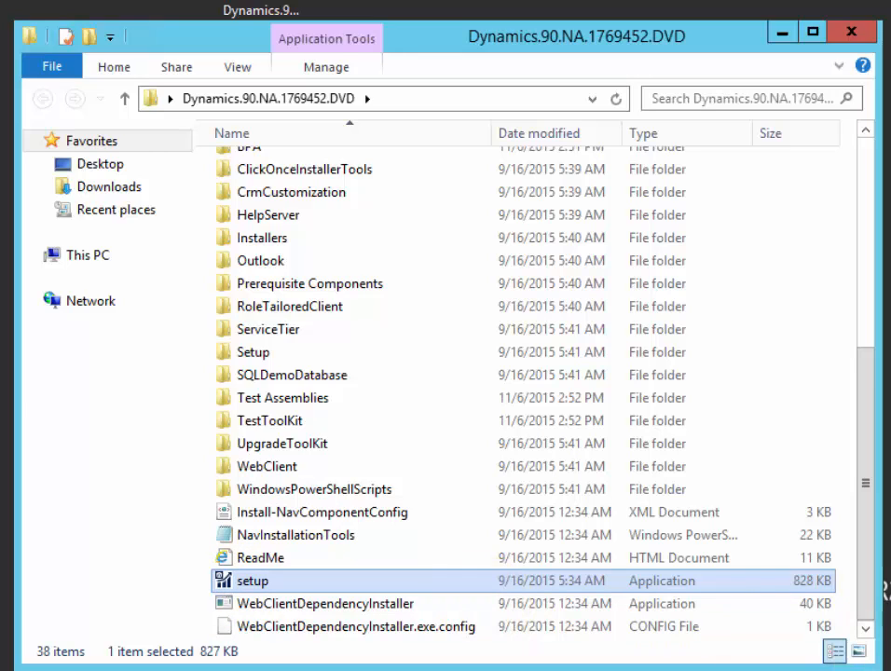
Launch NAV 2016 Setup, accept the license terms, and choose Install Demo
double_click(256, 580)
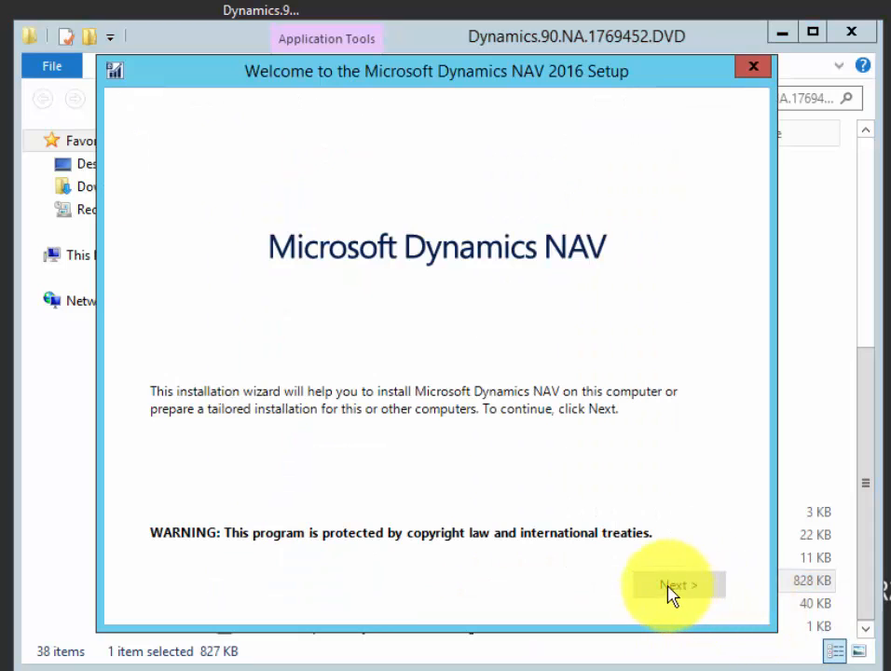
click(674, 584)
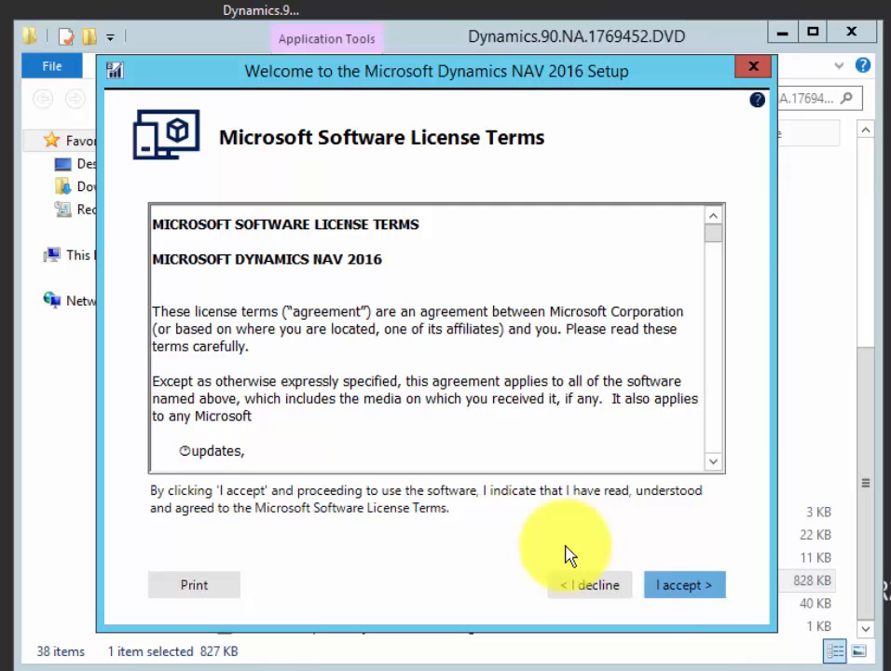
click(683, 585)
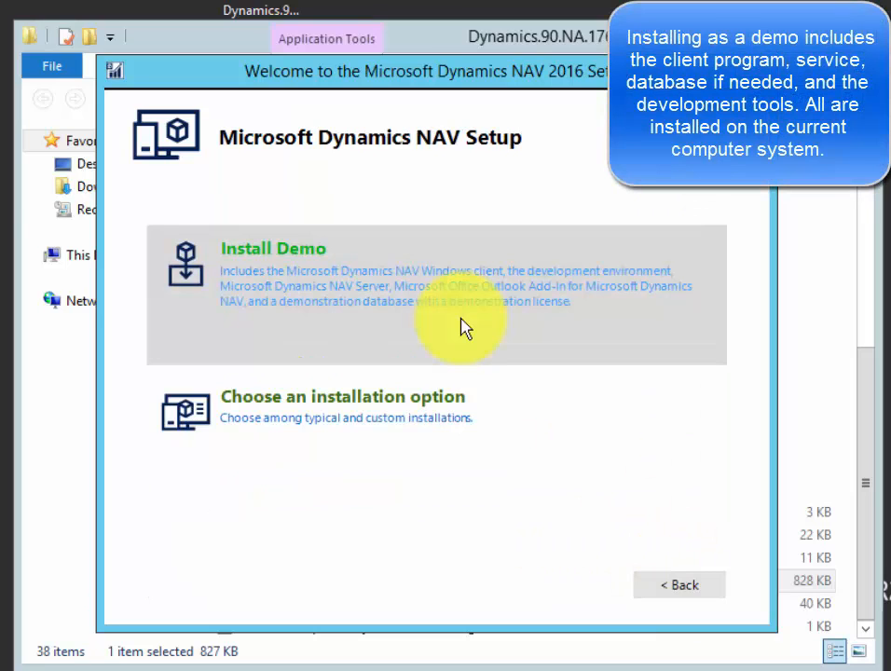
mouse_move(265, 259)
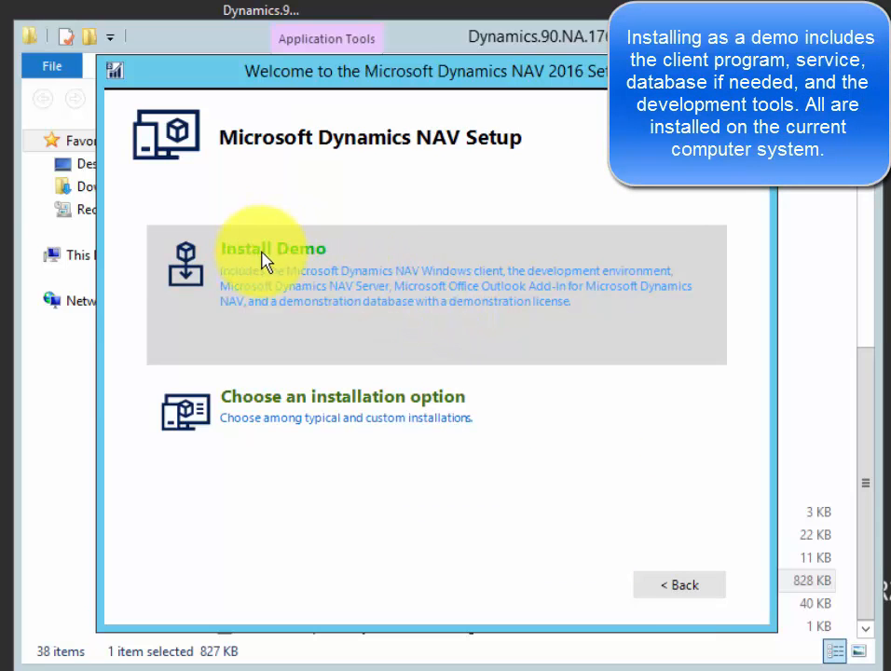
mouse_move(274, 285)
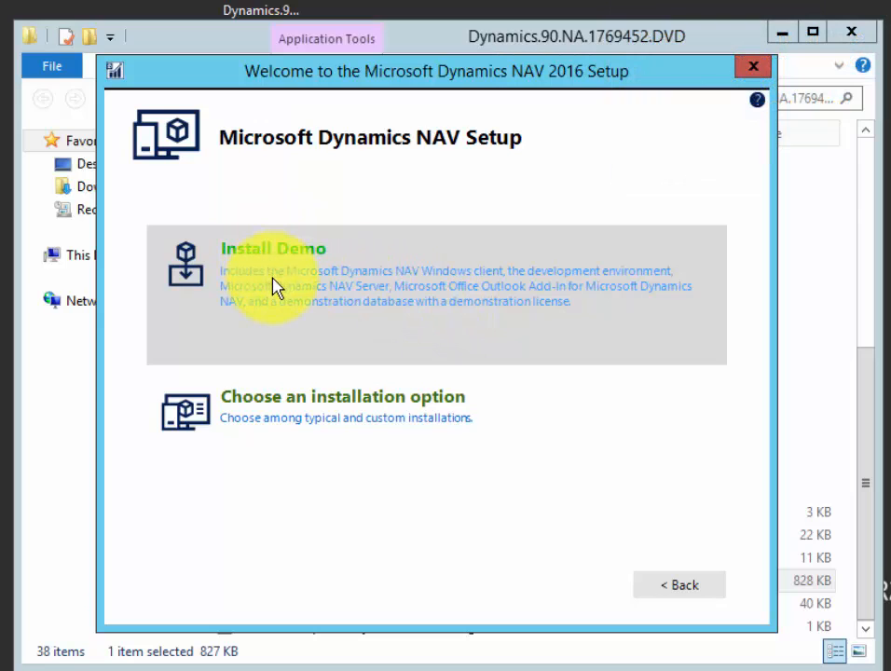
click(273, 270)
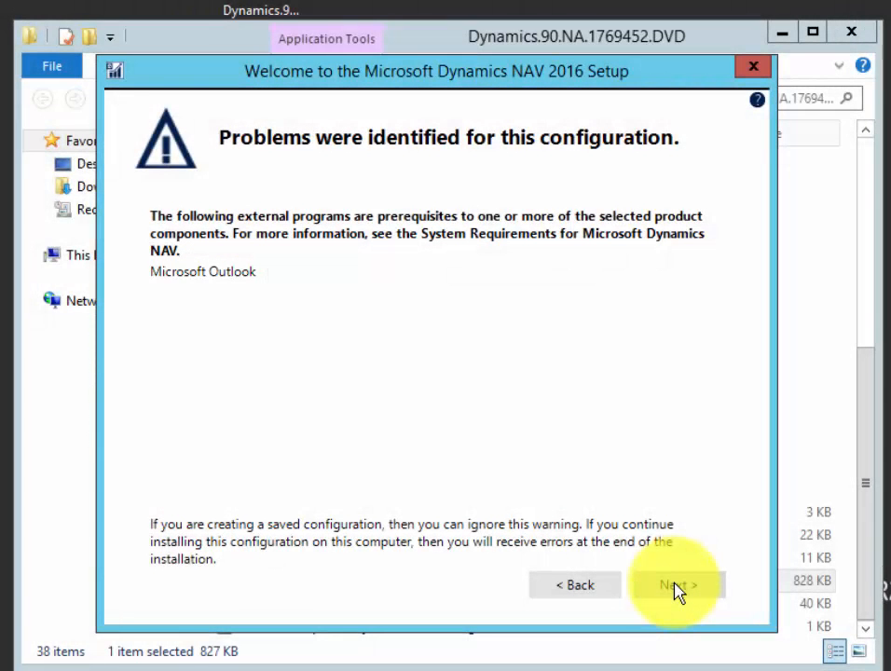
mouse_move(671, 548)
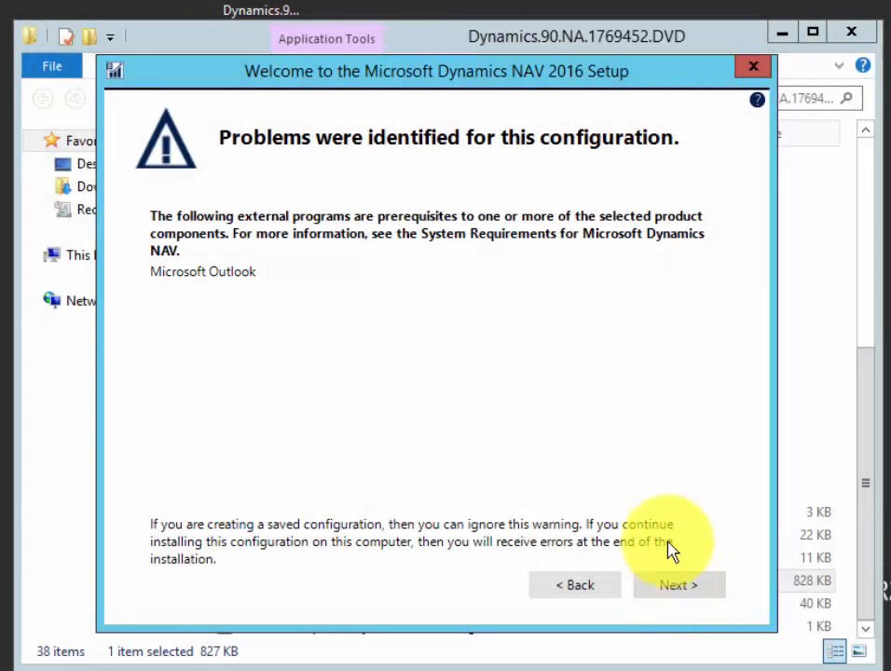
mouse_move(276, 291)
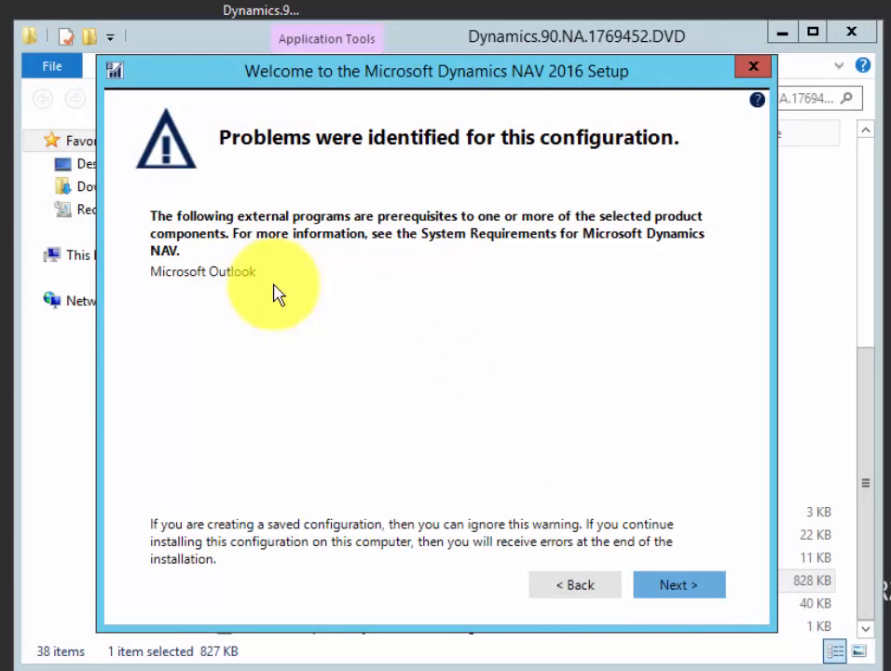
Continue past the Outlook prerequisite warning and let the demo install run
click(678, 584)
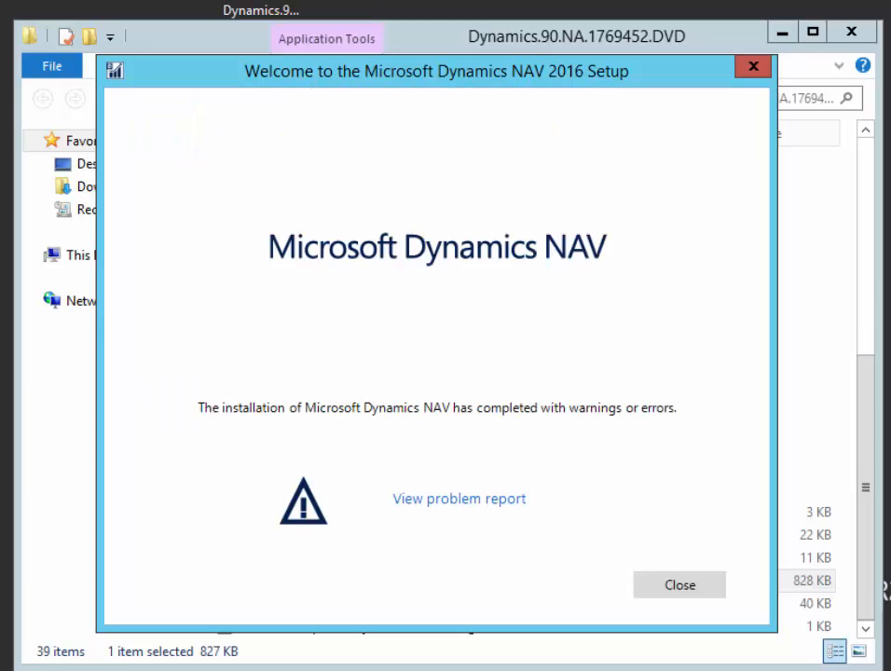
mouse_move(514, 501)
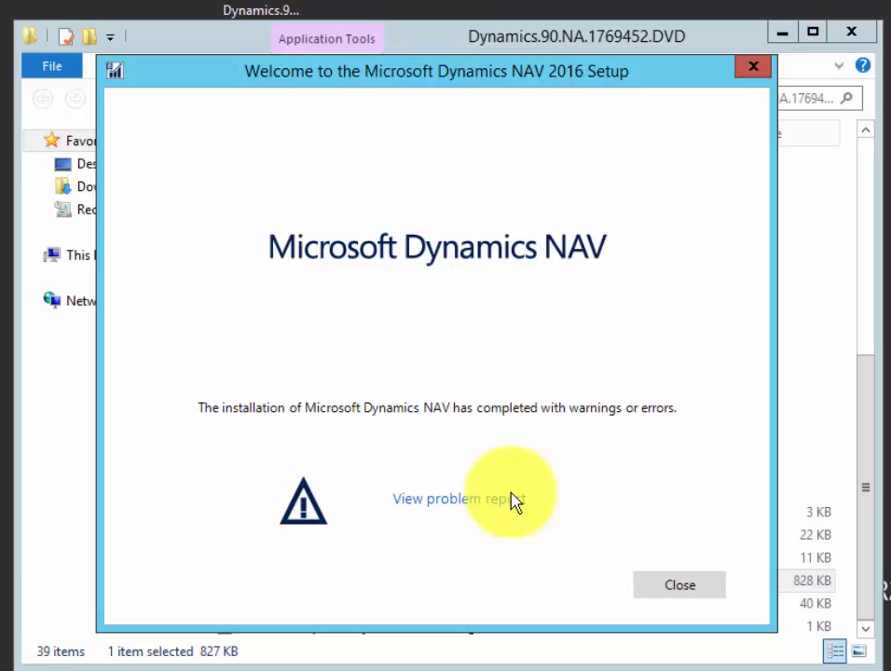
Read through the installation problem report, then close the setup wizard
click(449, 498)
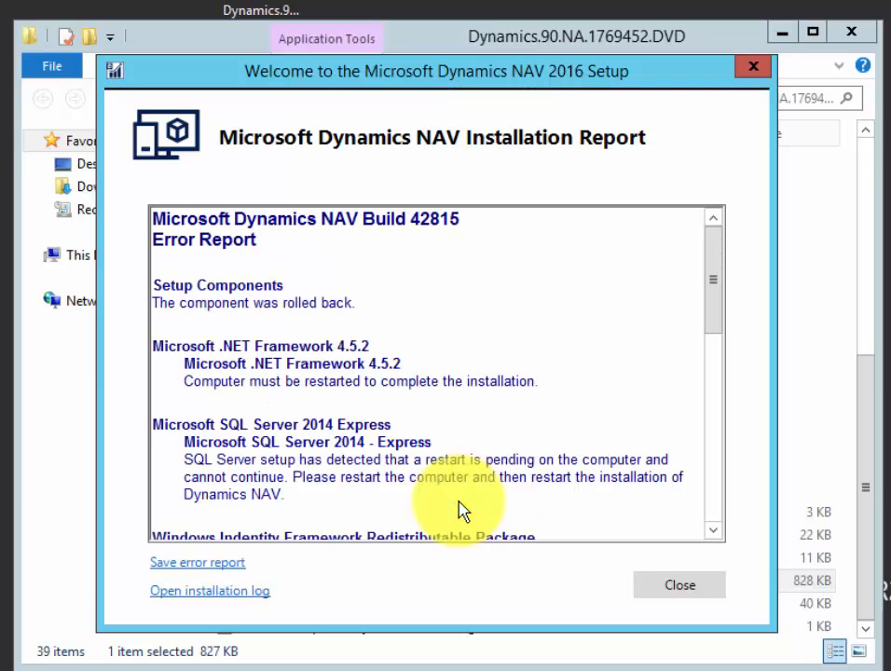
mouse_move(399, 359)
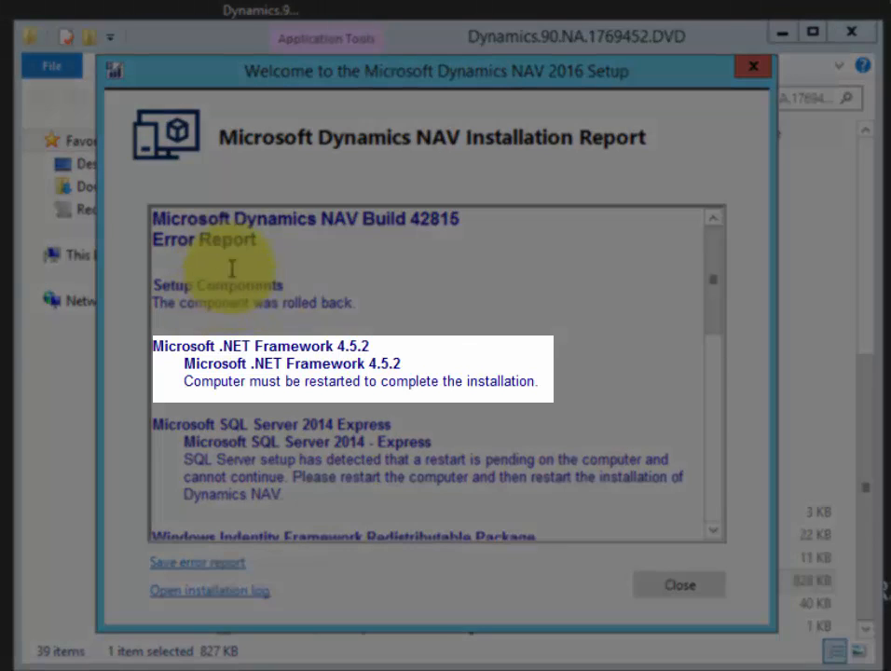
mouse_move(326, 293)
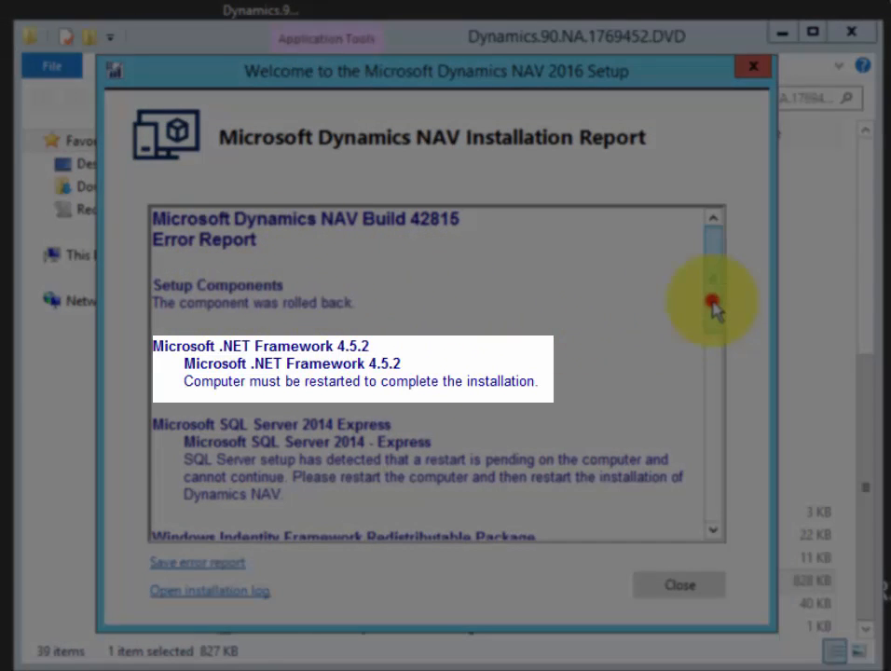
scroll(up, 3)
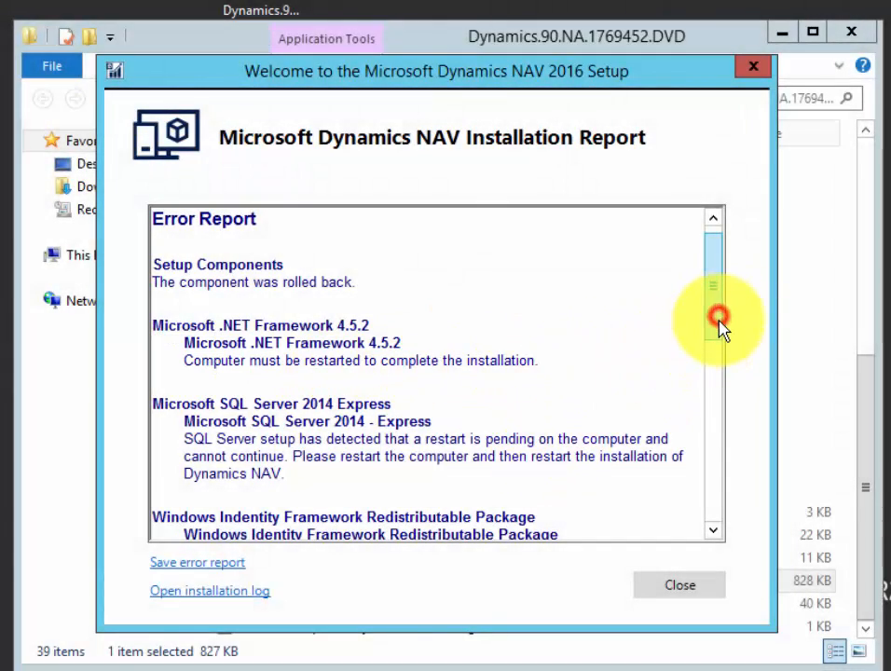
scroll(down, 3)
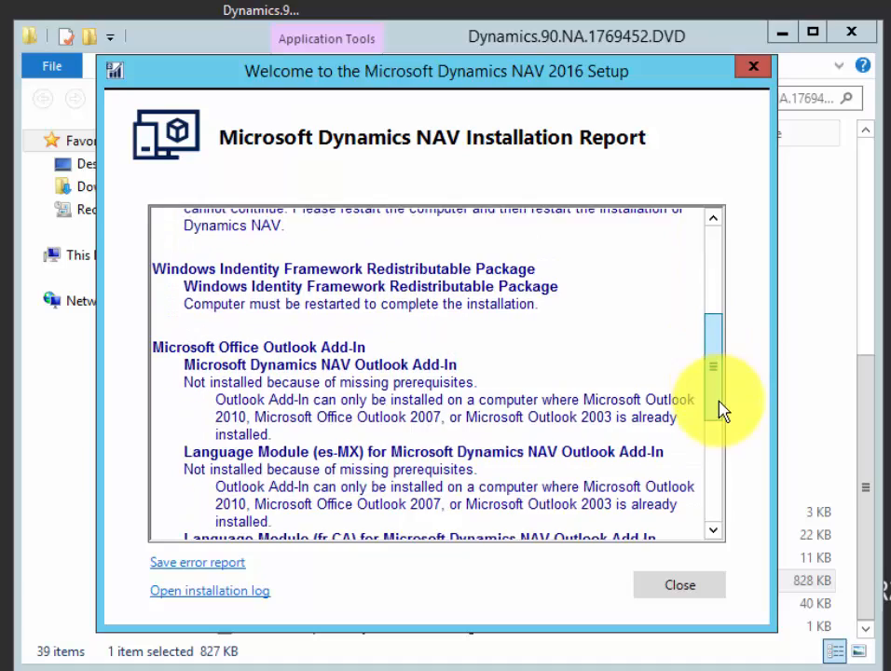
scroll(down, 3)
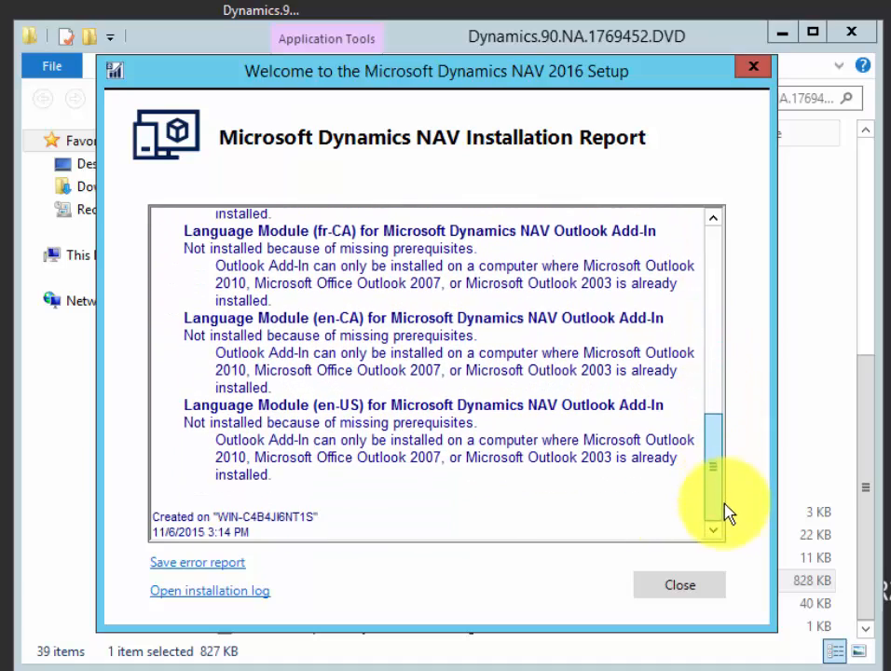
scroll(up, 3)
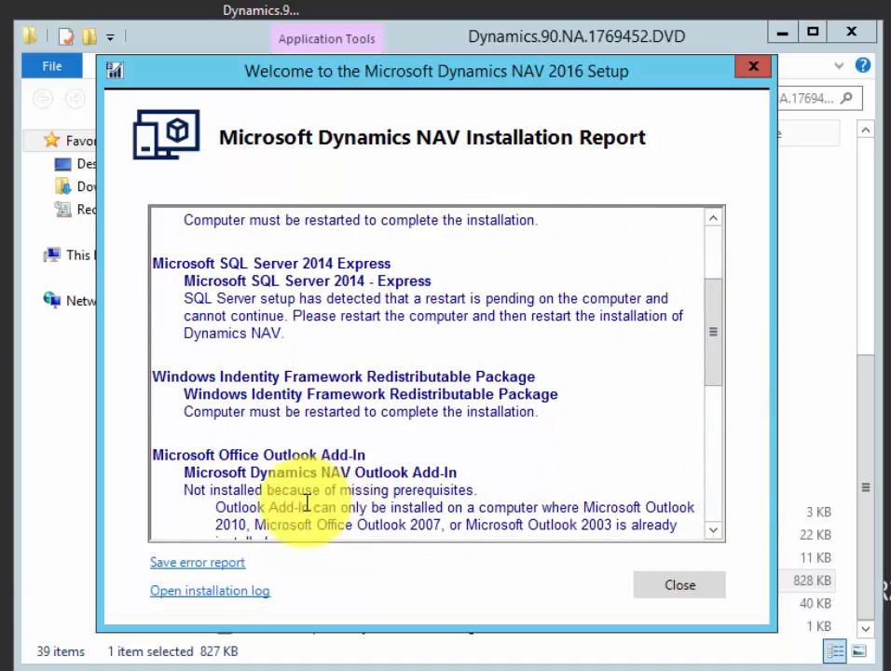
scroll(down, 3)
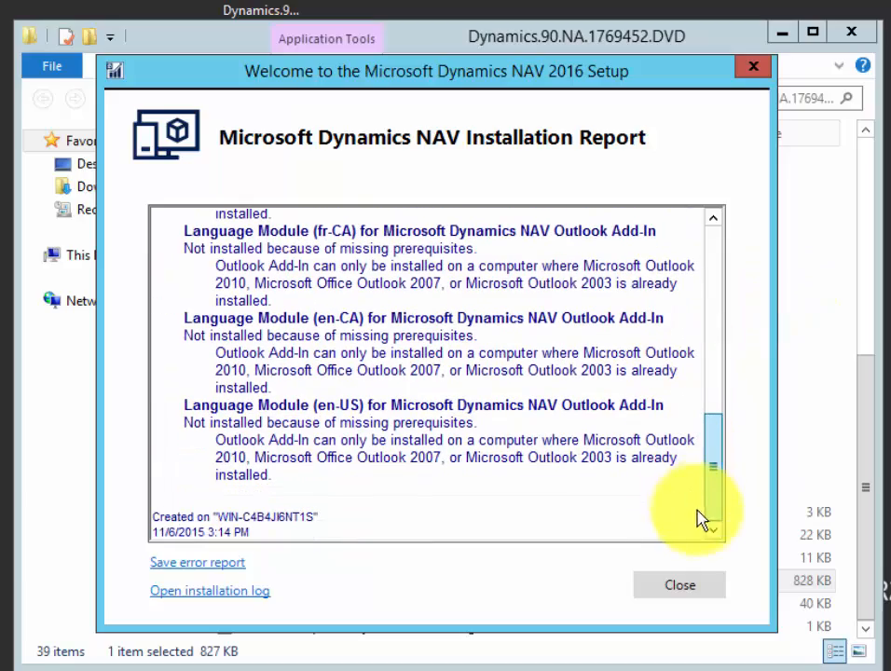
click(679, 584)
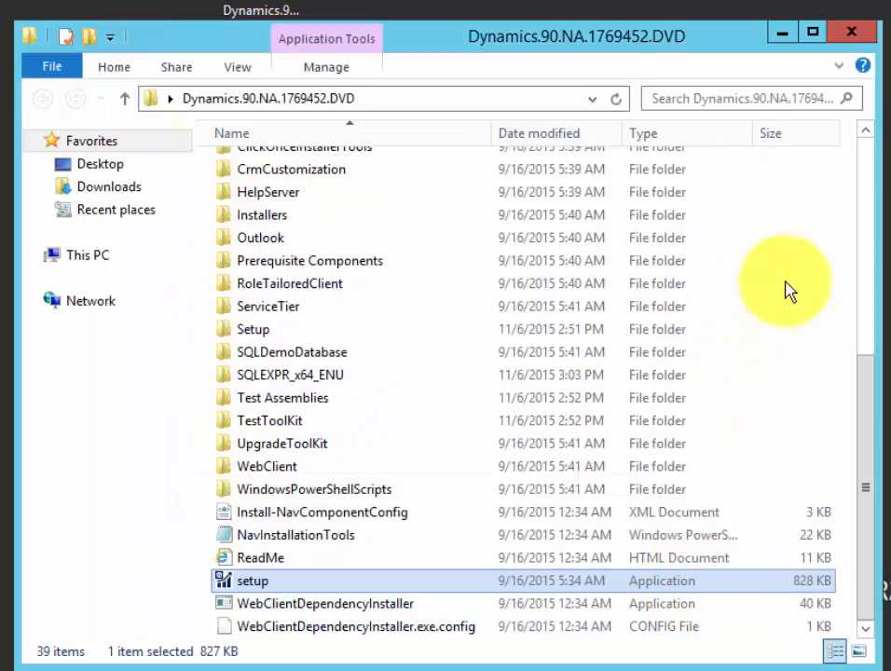
mouse_move(827, 47)
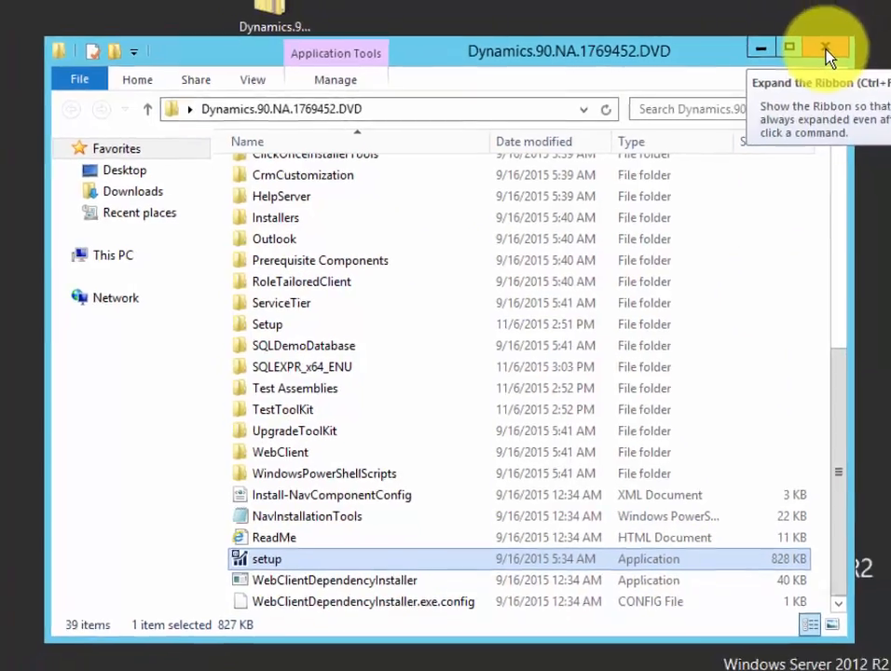
Close the DVD folder window and restart the server from Settings > Power
click(825, 47)
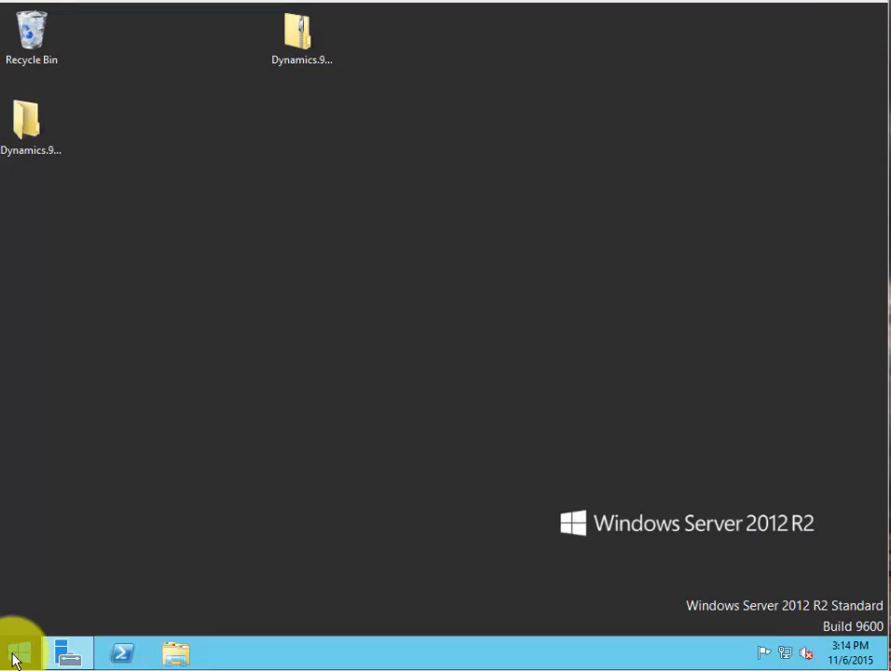
mouse_move(860, 27)
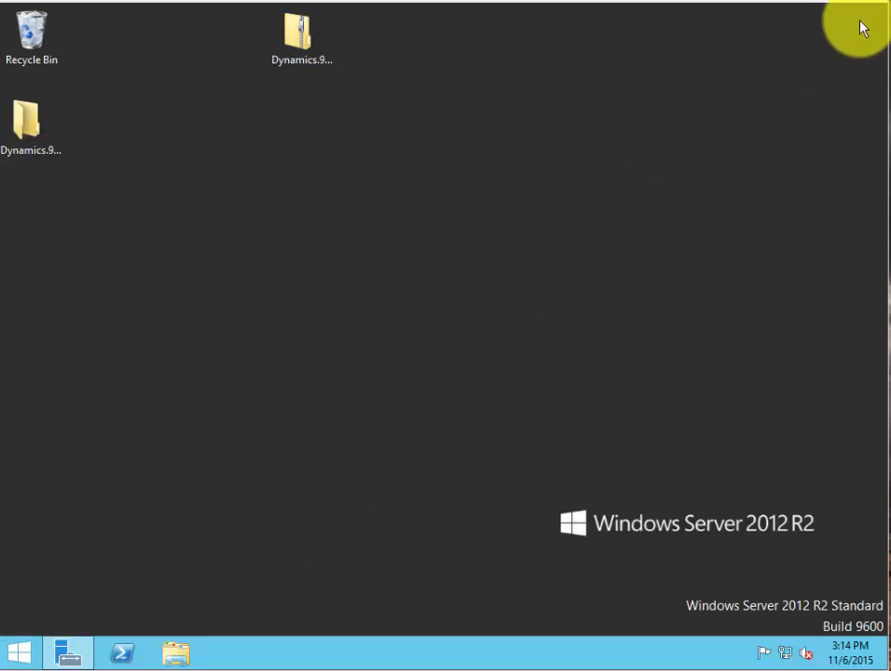
mouse_move(885, 8)
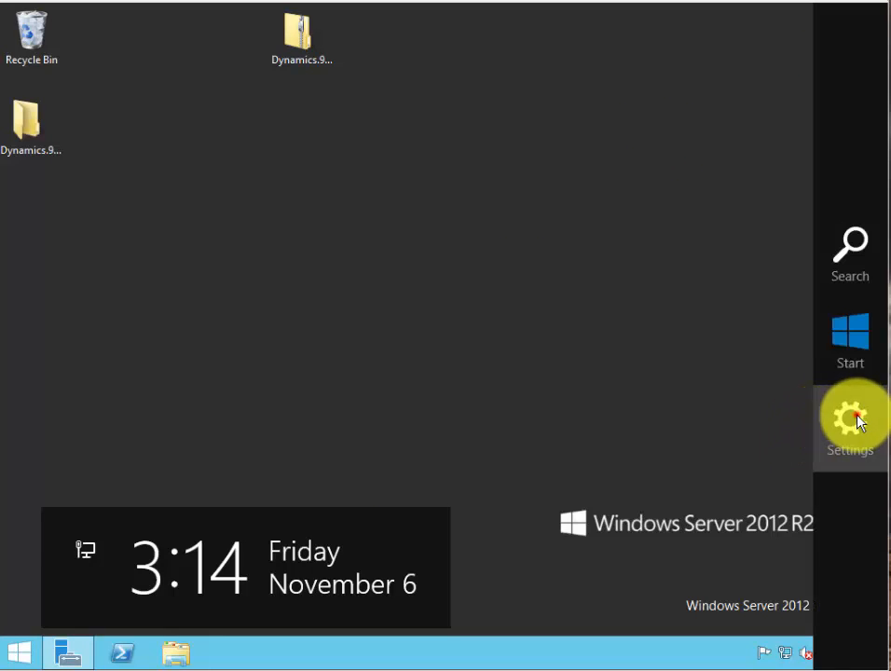
click(849, 417)
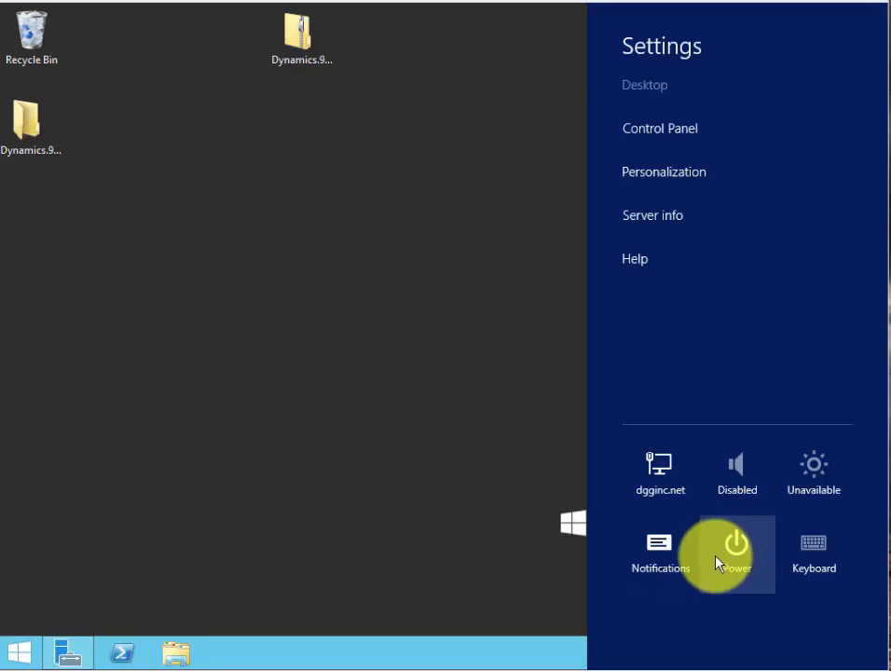
click(735, 552)
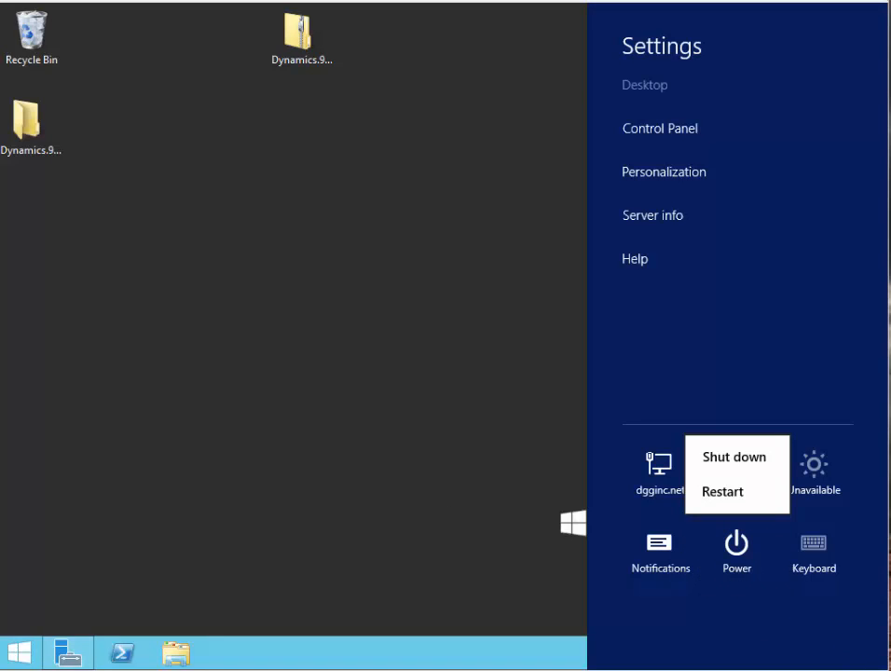
click(733, 457)
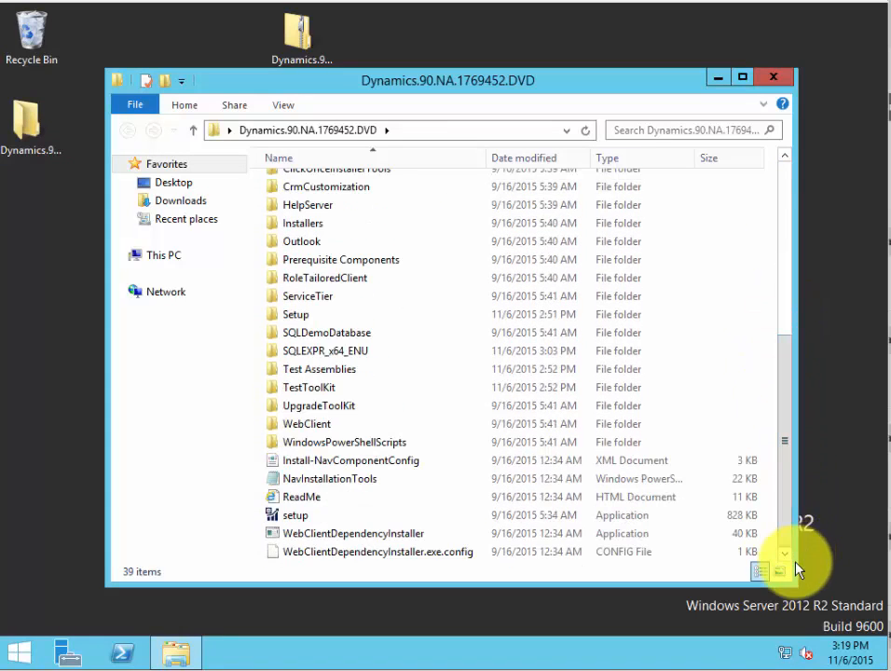
Relaunch the setup application from the extracted DVD folder
click(299, 514)
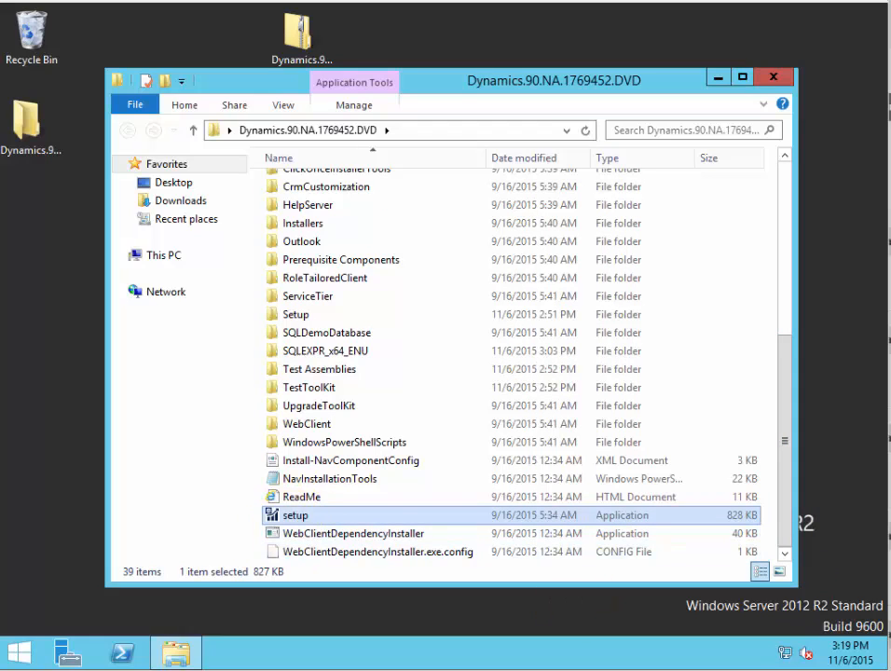
double_click(294, 514)
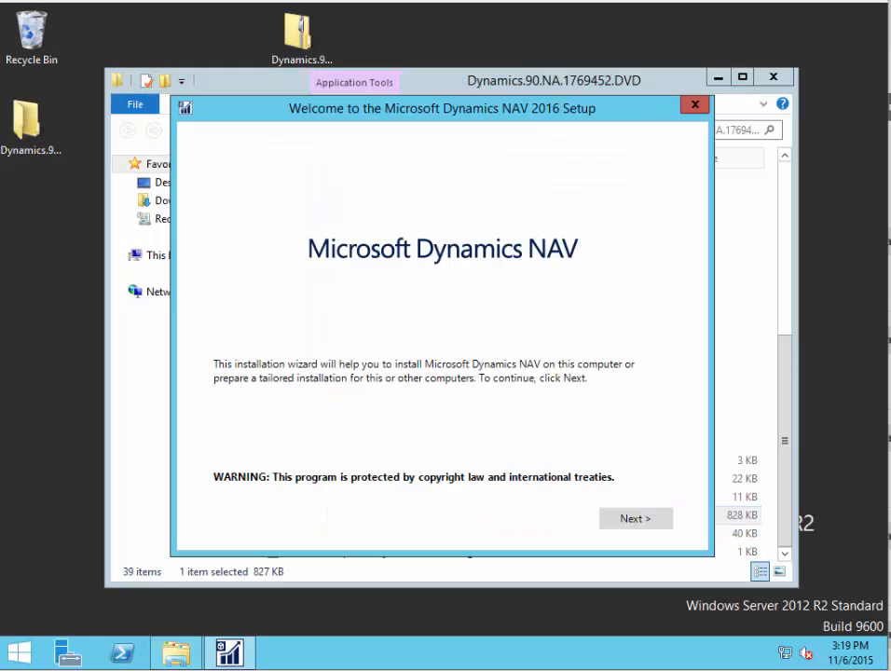
Rerun Install Demo: accept the license and continue past the Outlook warning
click(634, 518)
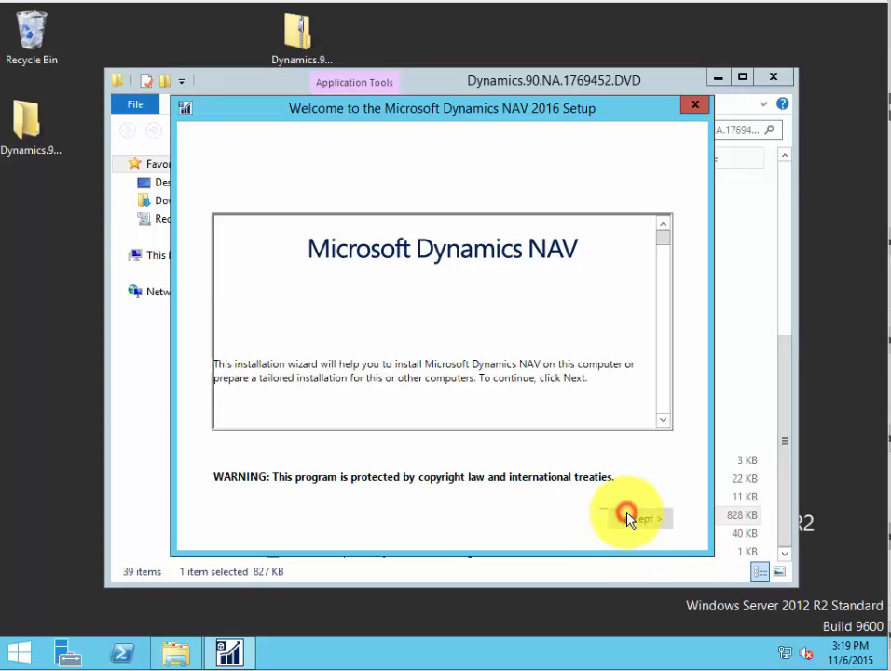
click(628, 518)
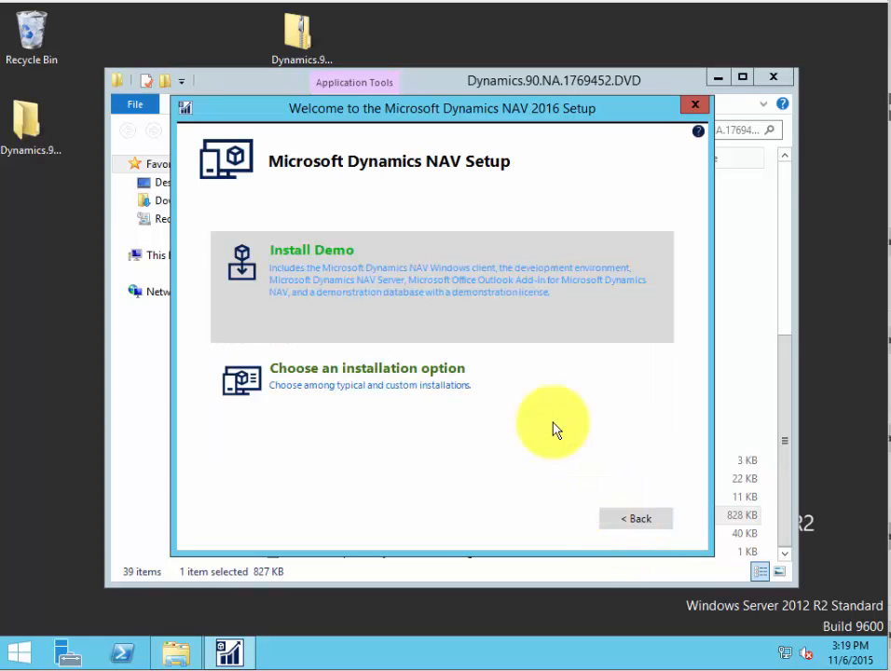
click(438, 271)
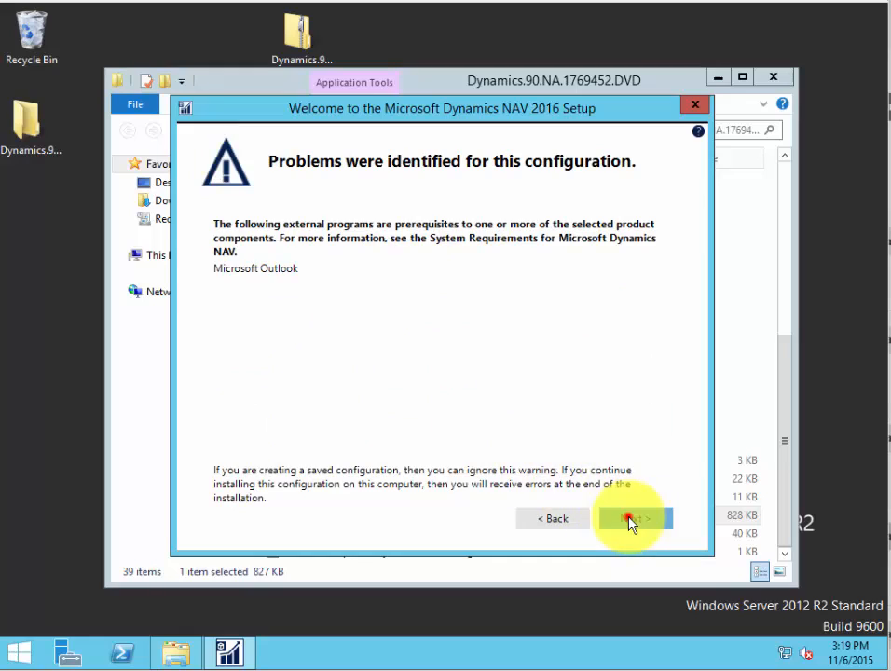
click(635, 518)
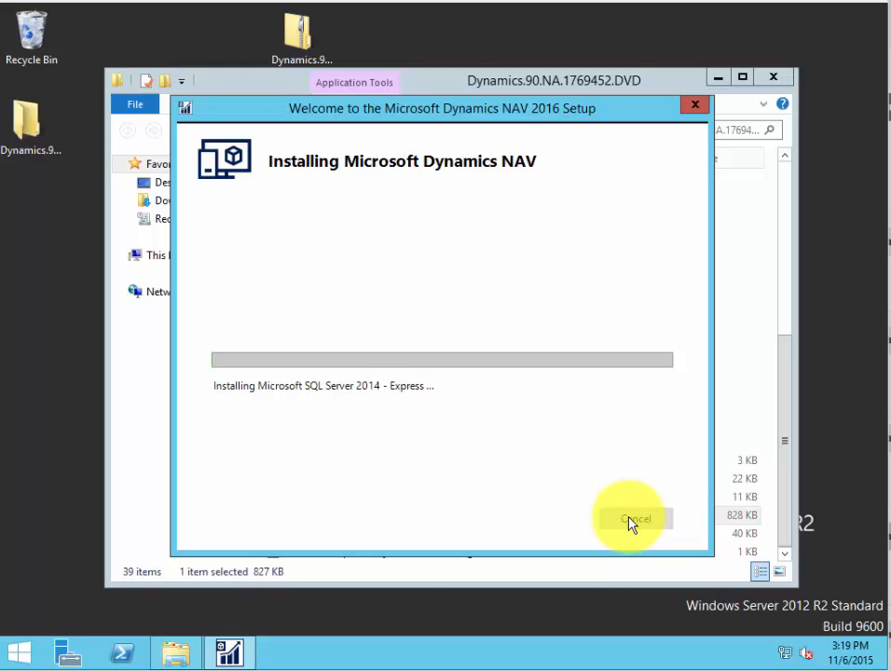
mouse_move(601, 520)
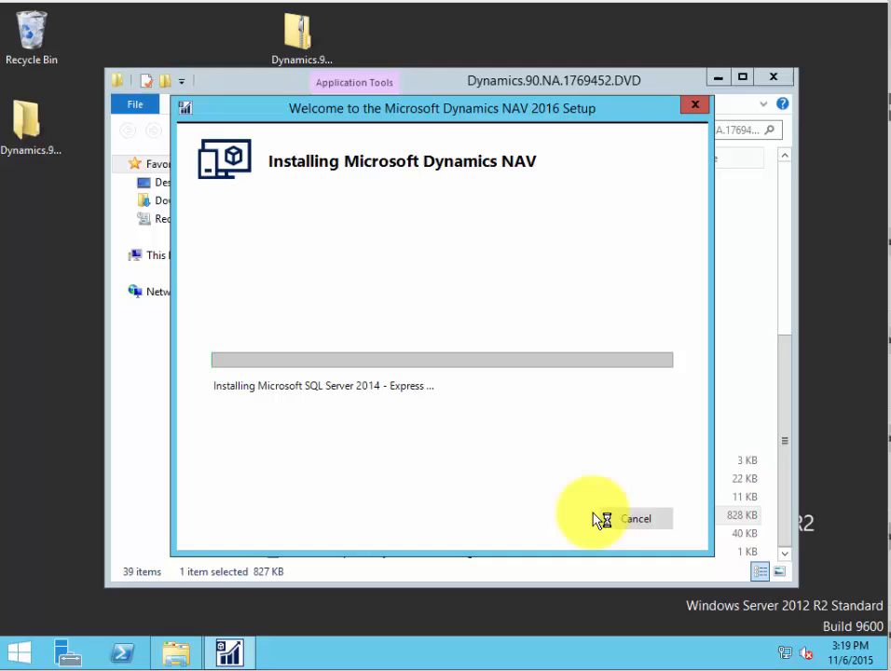
mouse_move(627, 543)
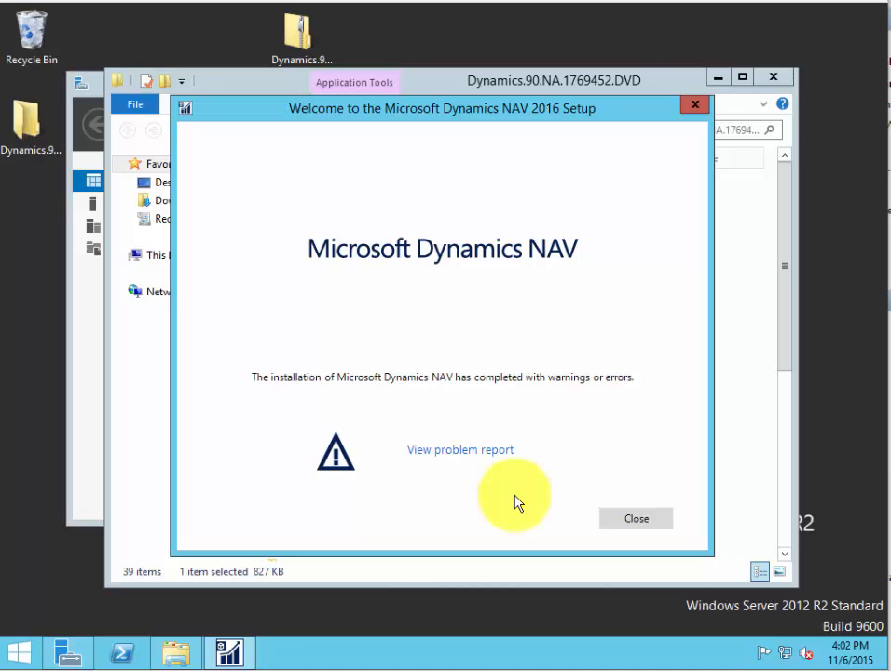
Scroll through the problem report listing uninstalled Outlook Add-In components
click(460, 449)
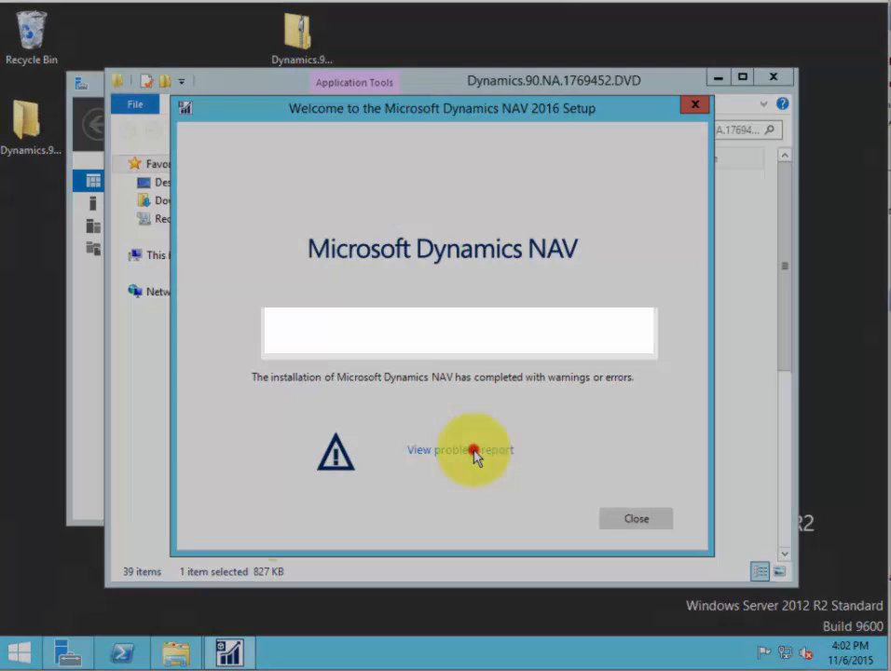
click(458, 450)
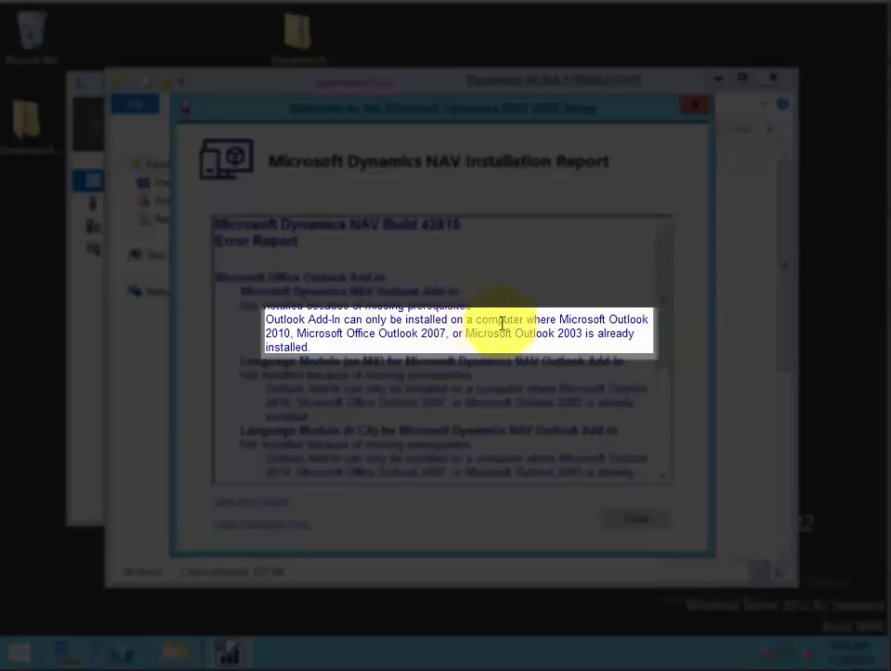
scroll(down, 3)
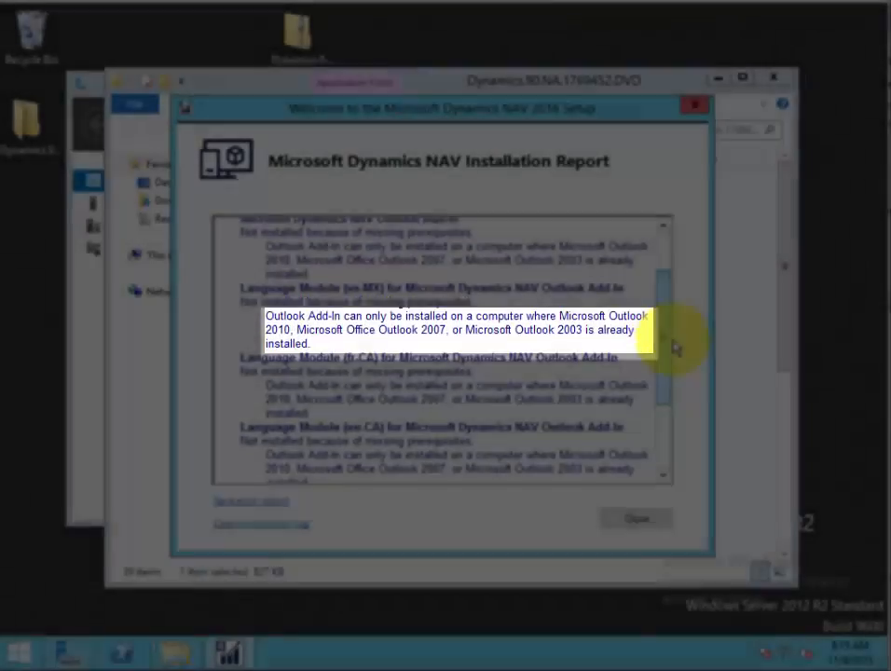
scroll(down, 3)
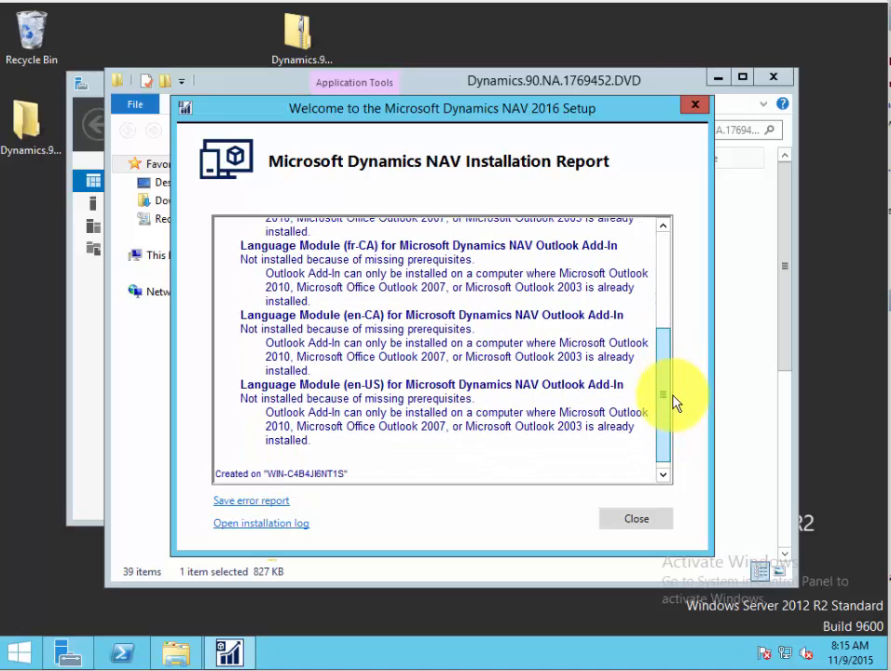
scroll(up, 3)
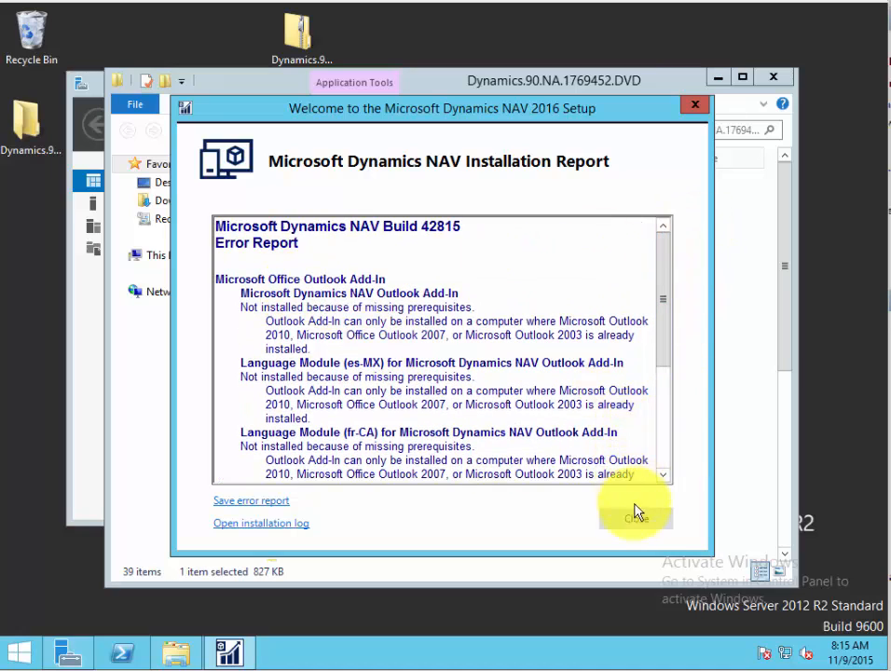
mouse_move(650, 534)
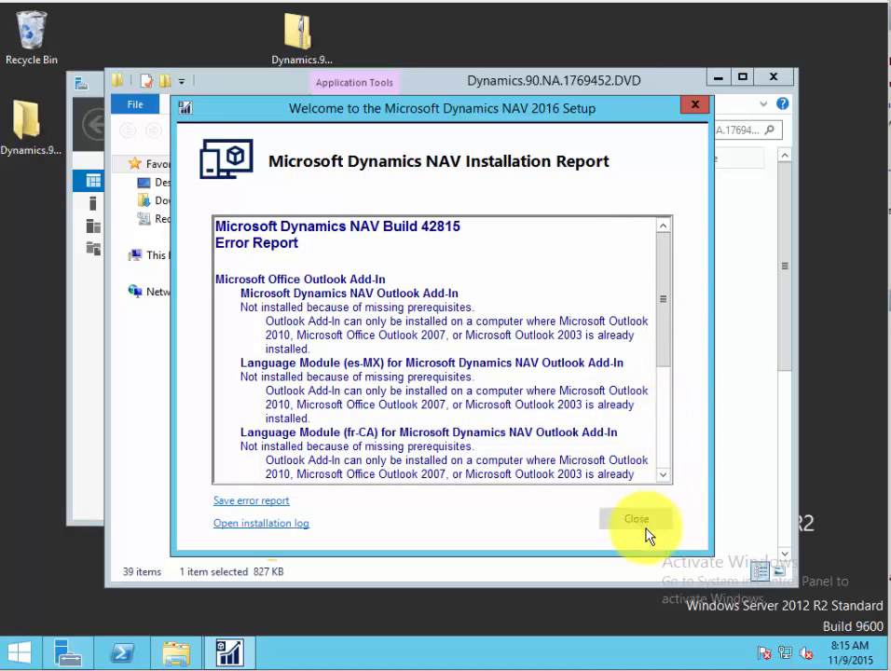
Close Setup, pin Dynamics NAV 2016 to Start from Apps, and launch it
click(637, 519)
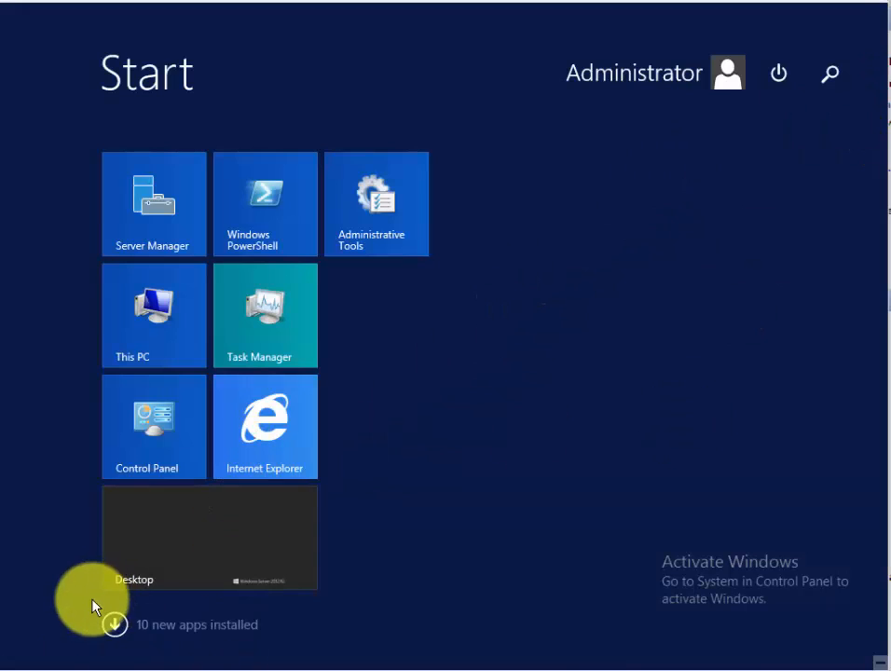
click(113, 624)
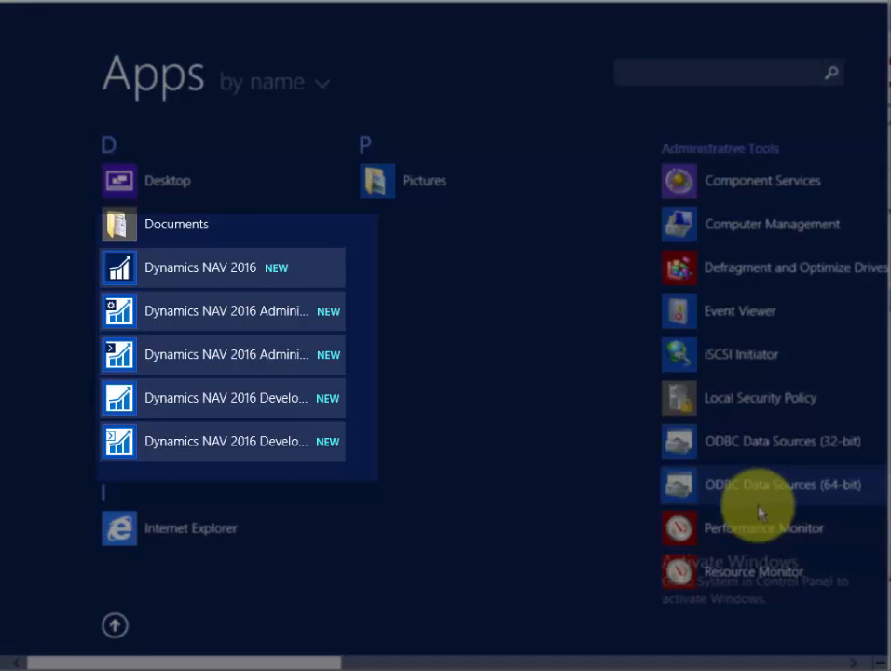
mouse_move(186, 267)
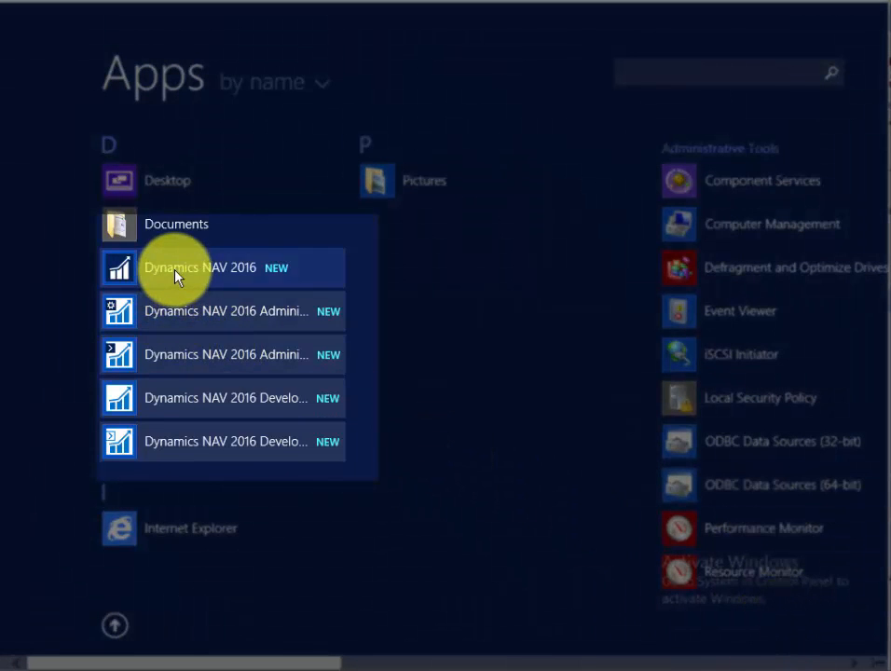
mouse_move(200, 268)
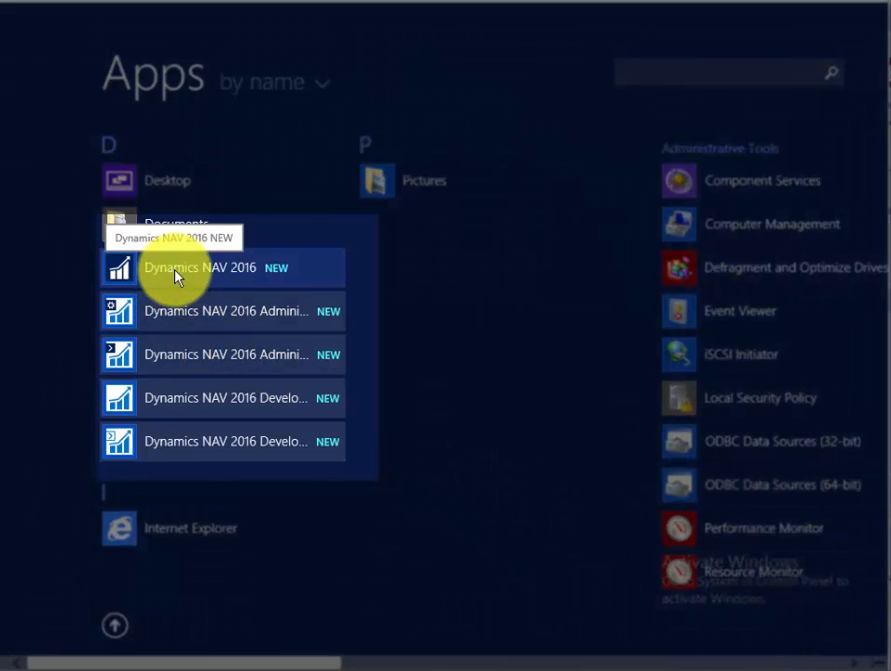
right_click(200, 267)
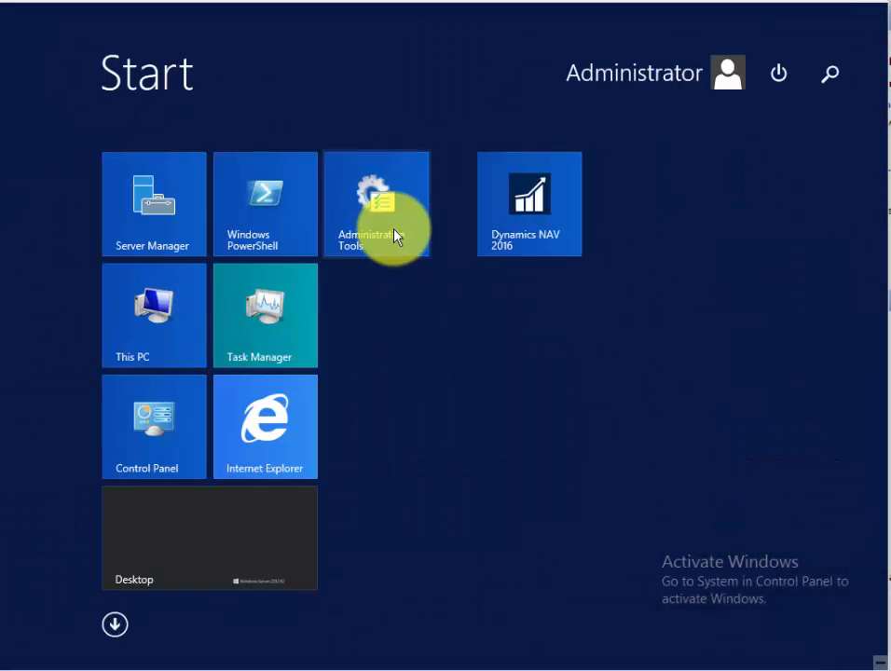
click(209, 537)
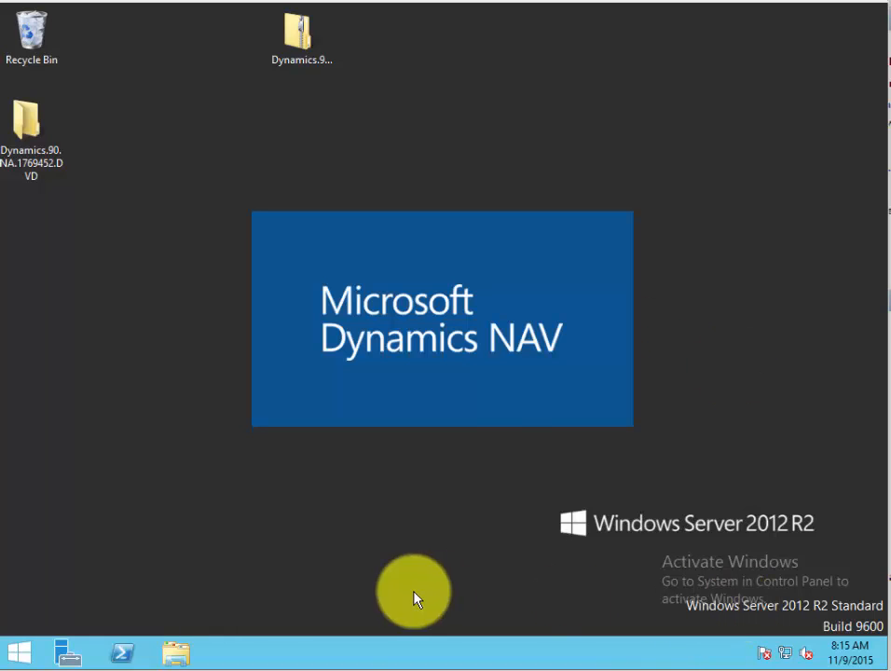
mouse_move(58, 651)
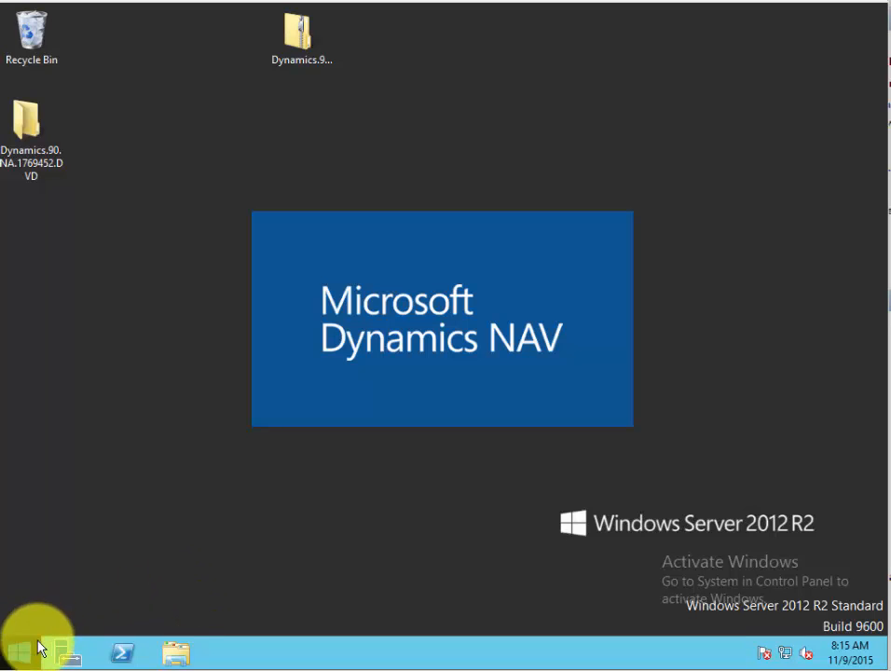
click(15, 652)
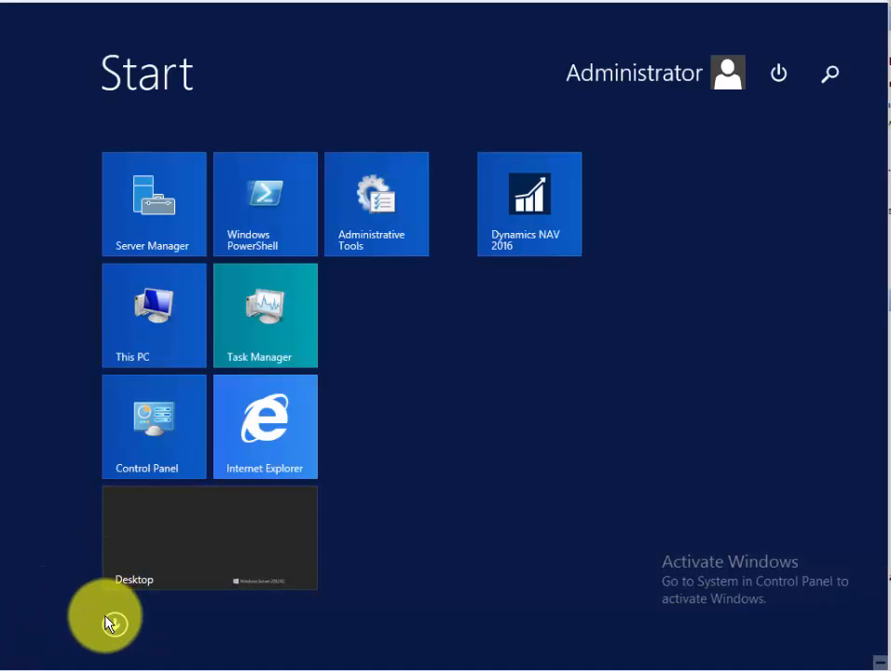
click(105, 619)
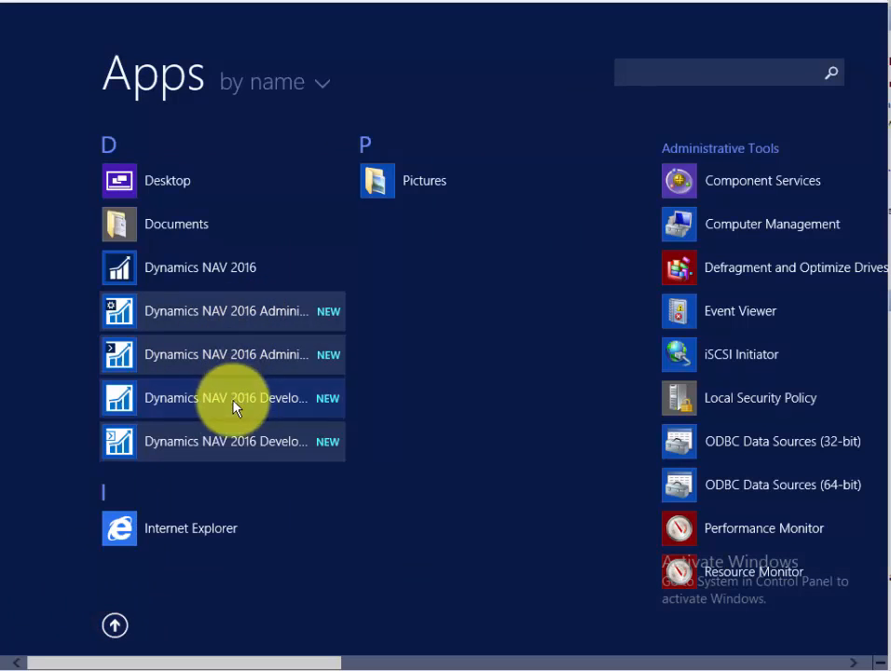
mouse_move(131, 373)
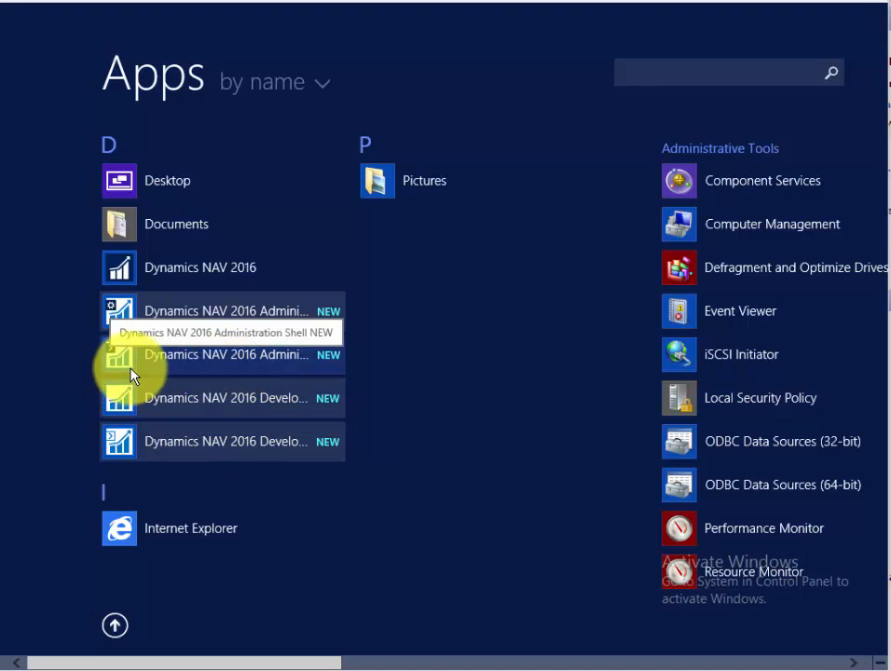
mouse_move(205, 310)
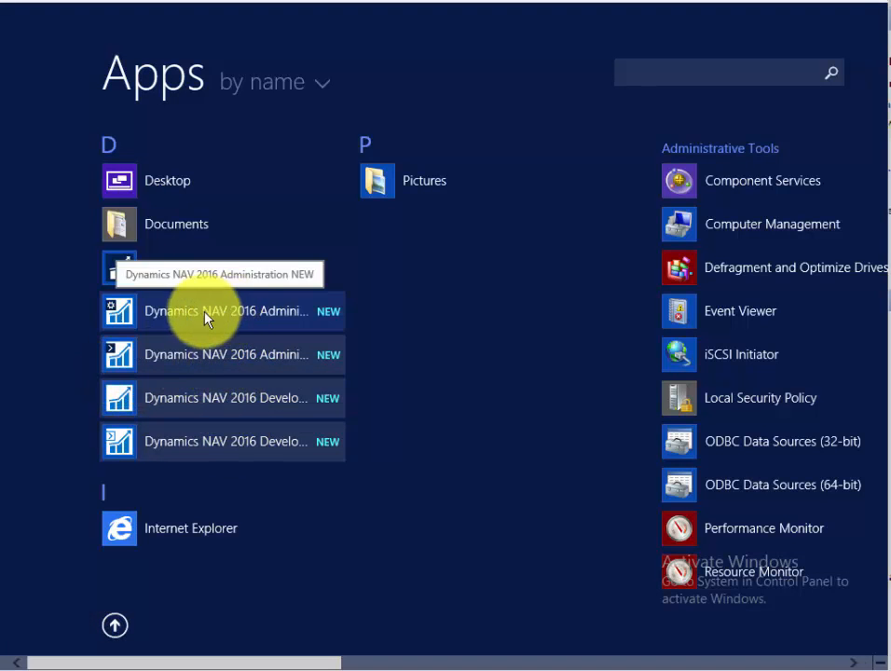
mouse_move(152, 320)
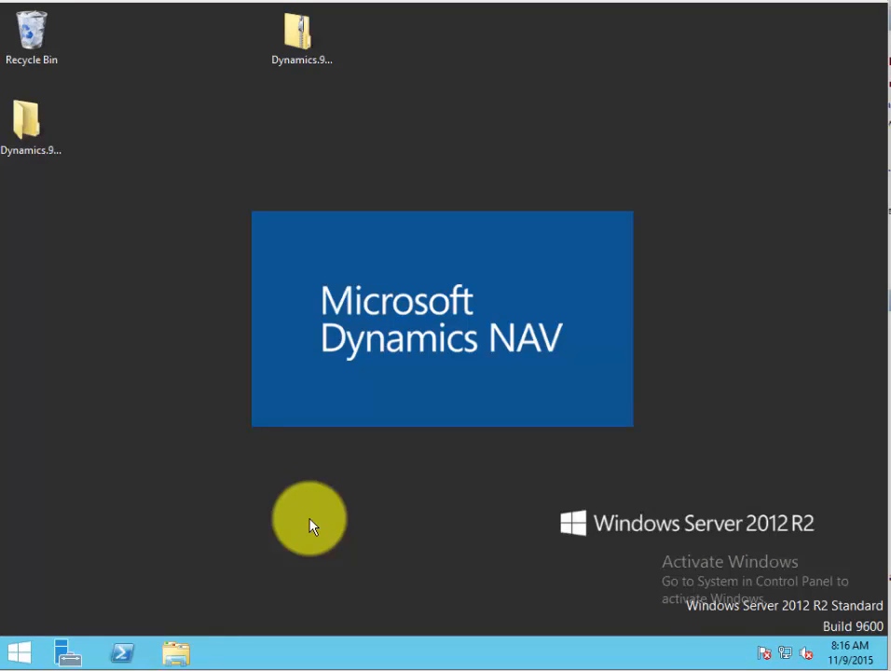
mouse_move(317, 477)
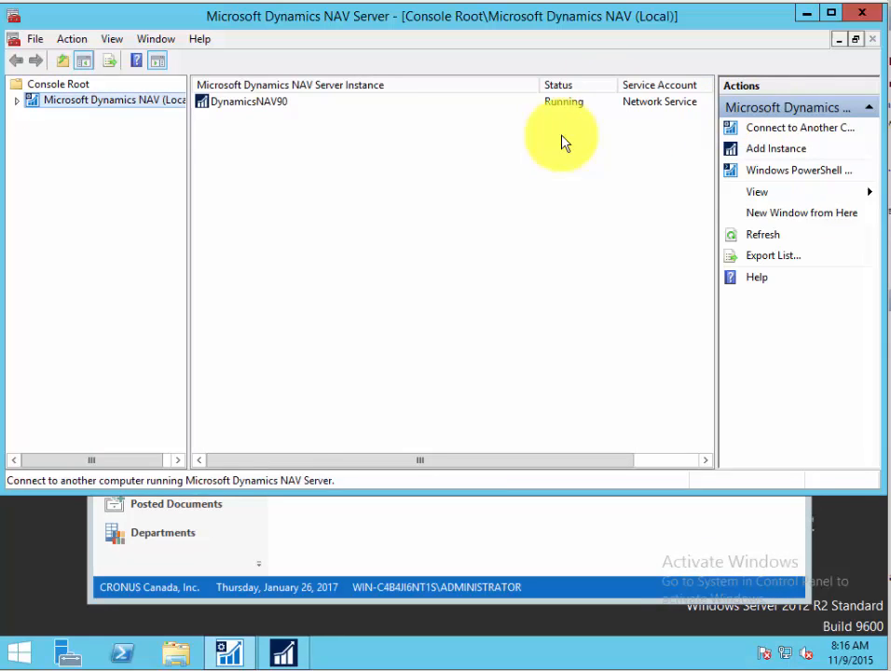
Close the NAV Server Administration console to reveal the Sales Order Processor role center
click(247, 100)
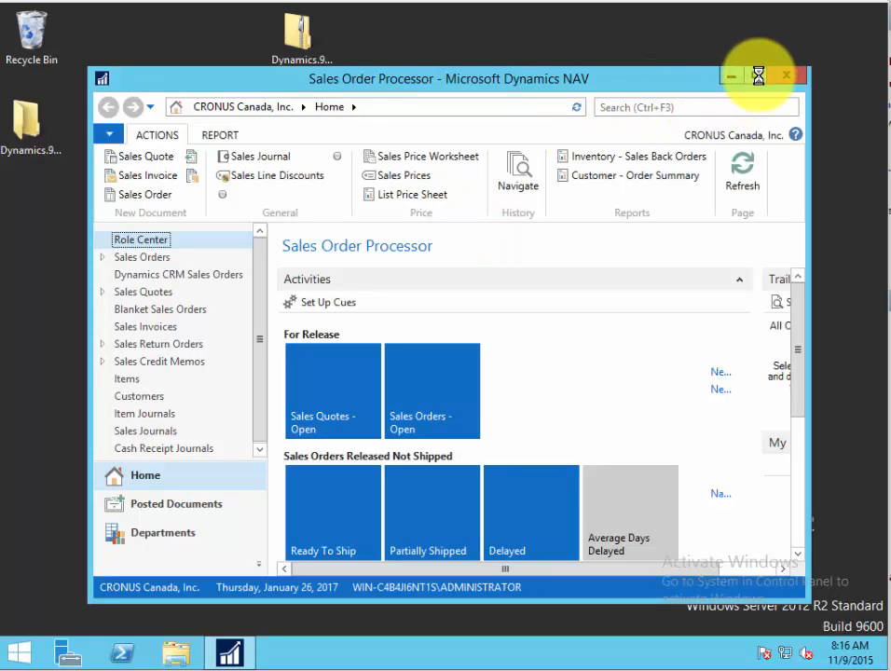
Maximize the Sales Order Processor role center window to fill the screen
click(742, 167)
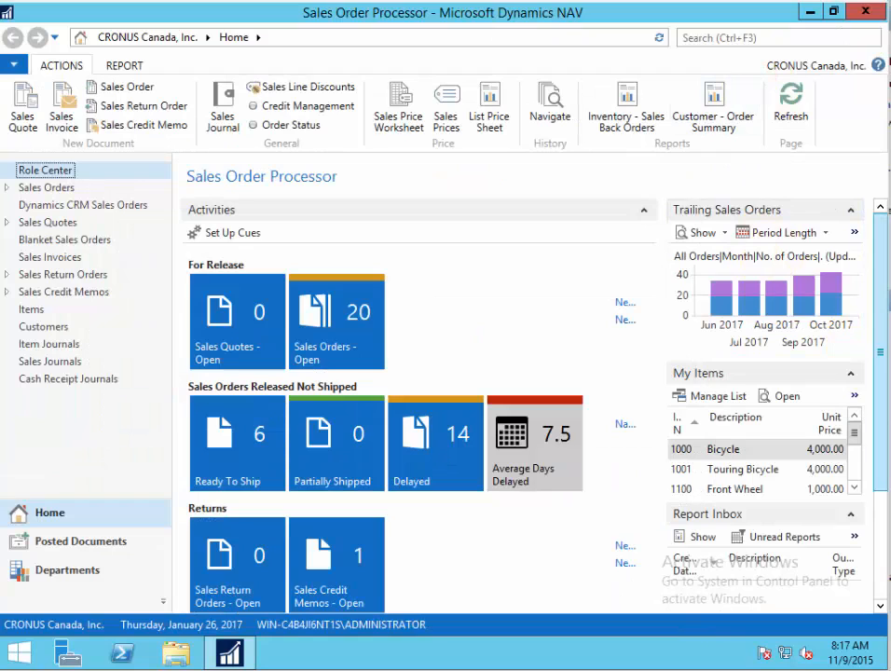
mouse_move(680, 489)
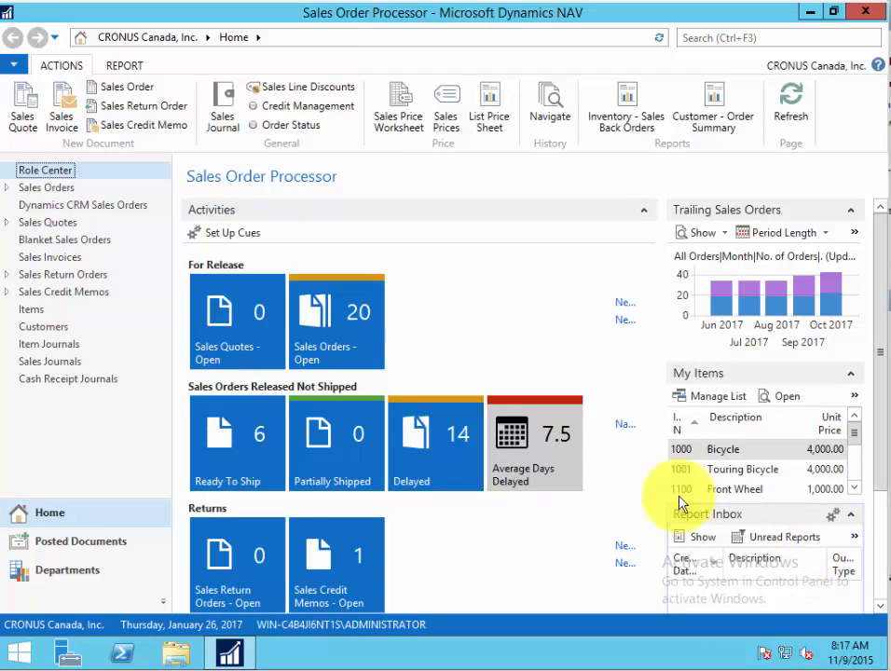